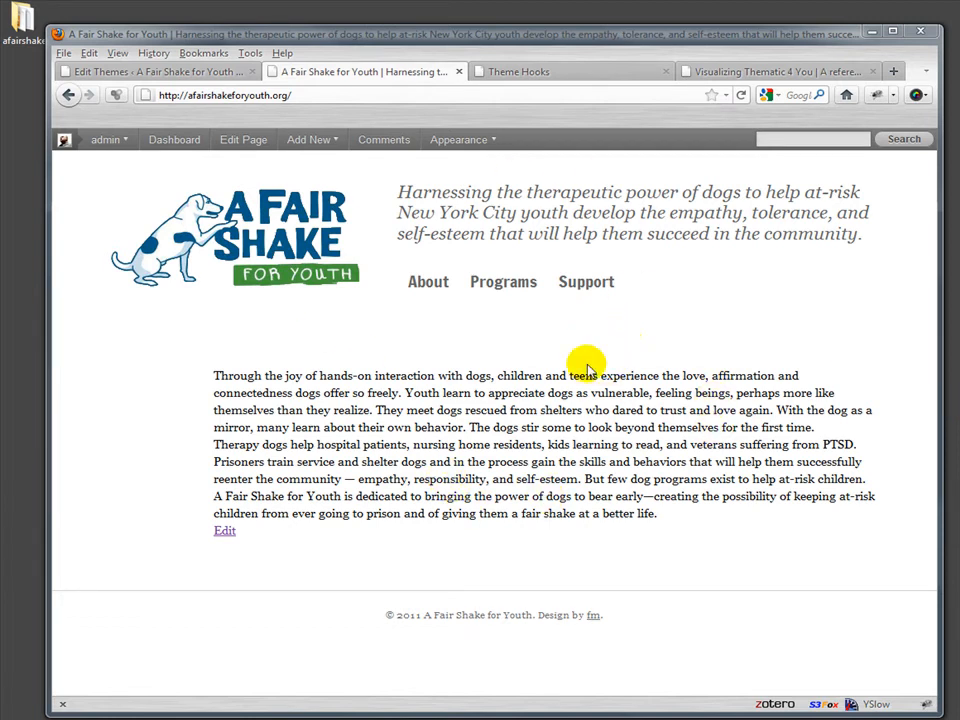
mouse_move(670, 536)
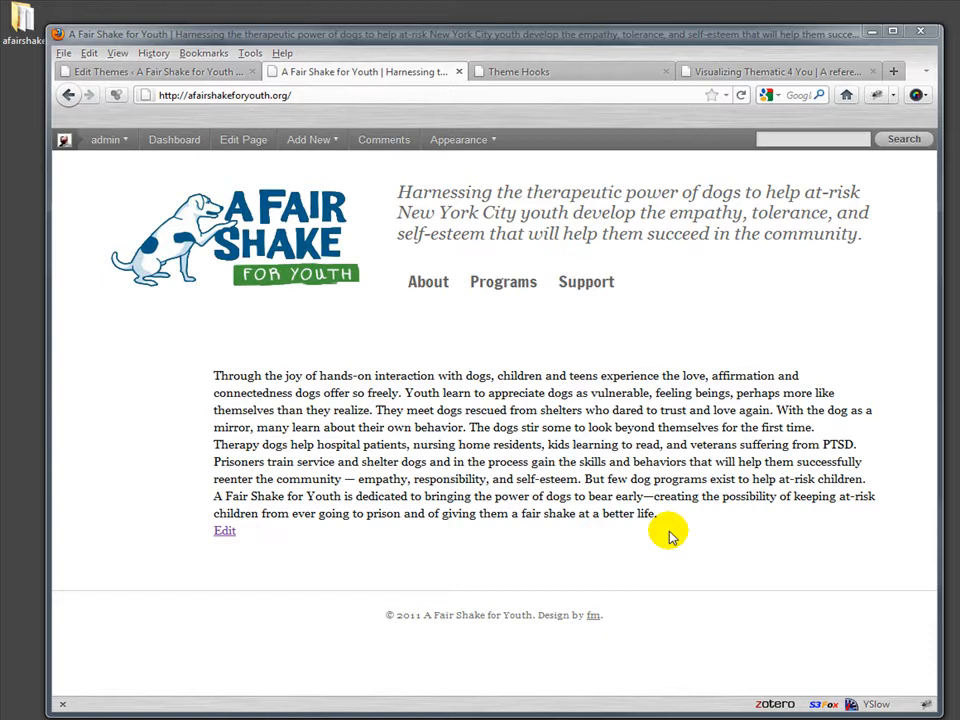
mouse_move(736, 240)
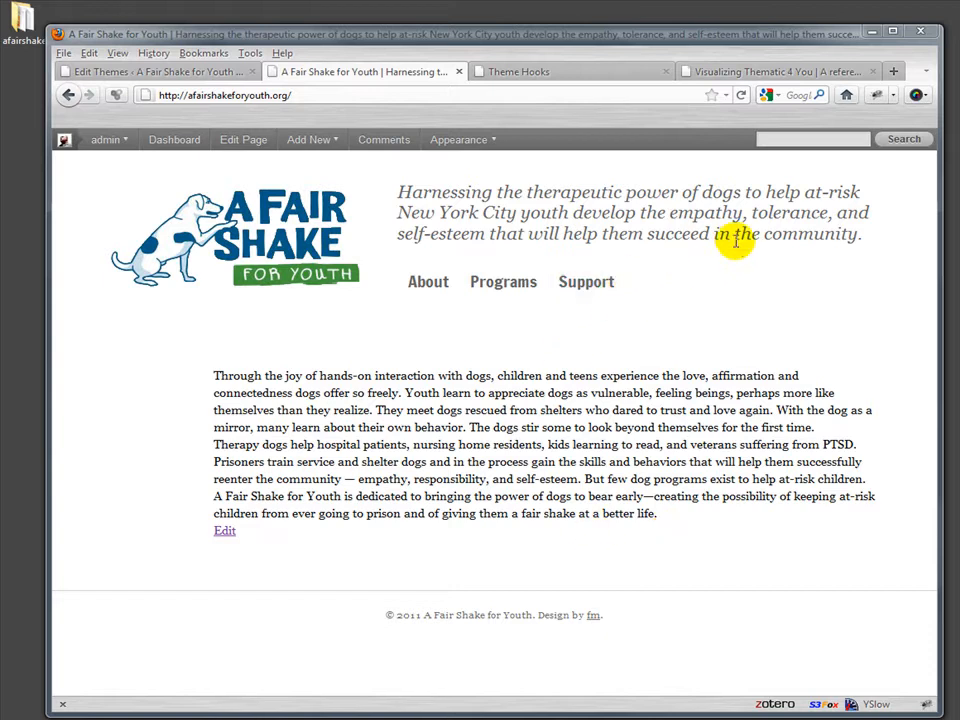
mouse_move(760, 336)
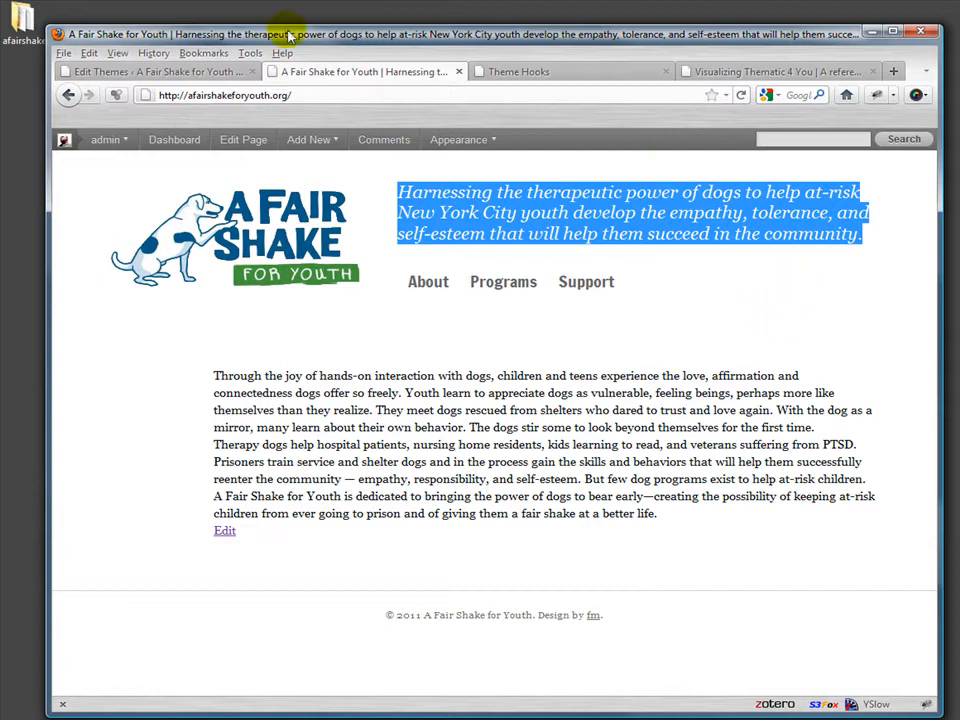
Glance at the theme stylesheet editor, then return to the live site front page.
left_click(156, 72)
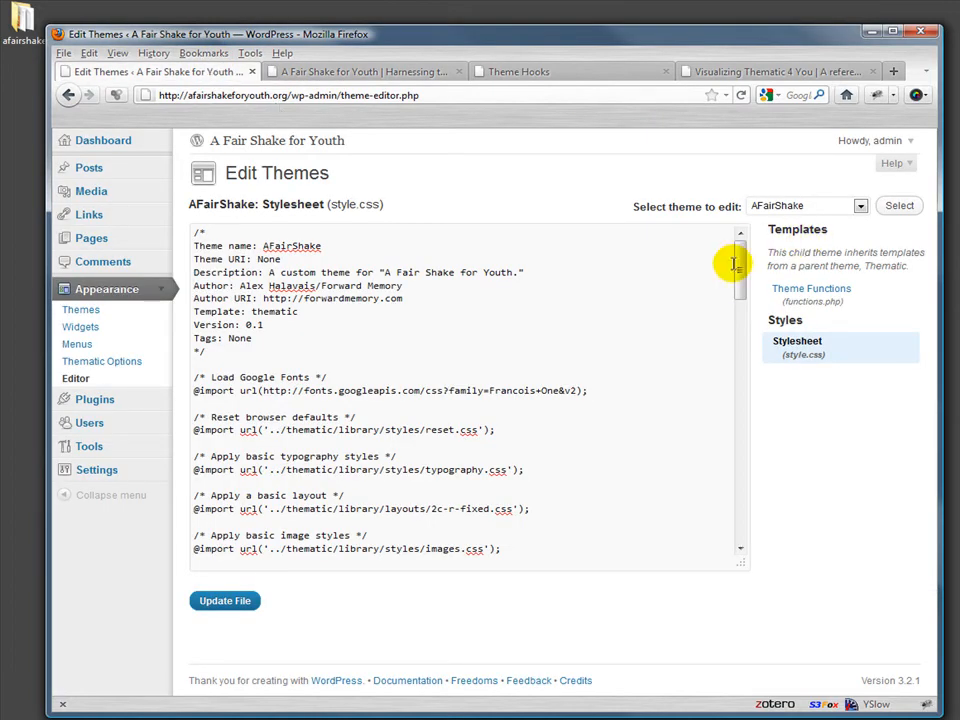
scroll("down", 3)
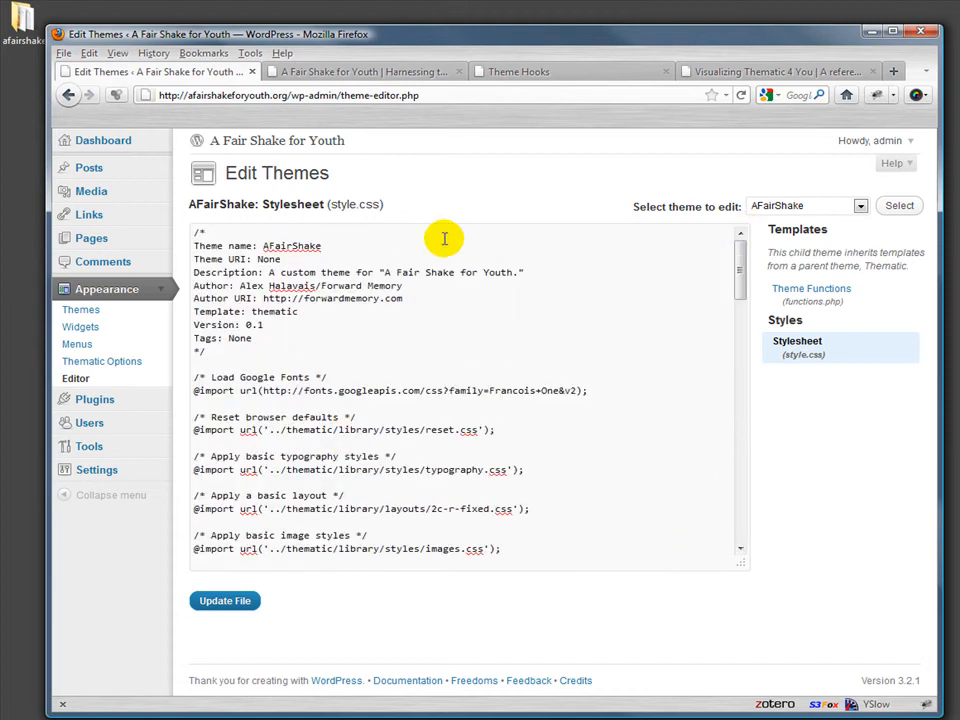
left_click(364, 72)
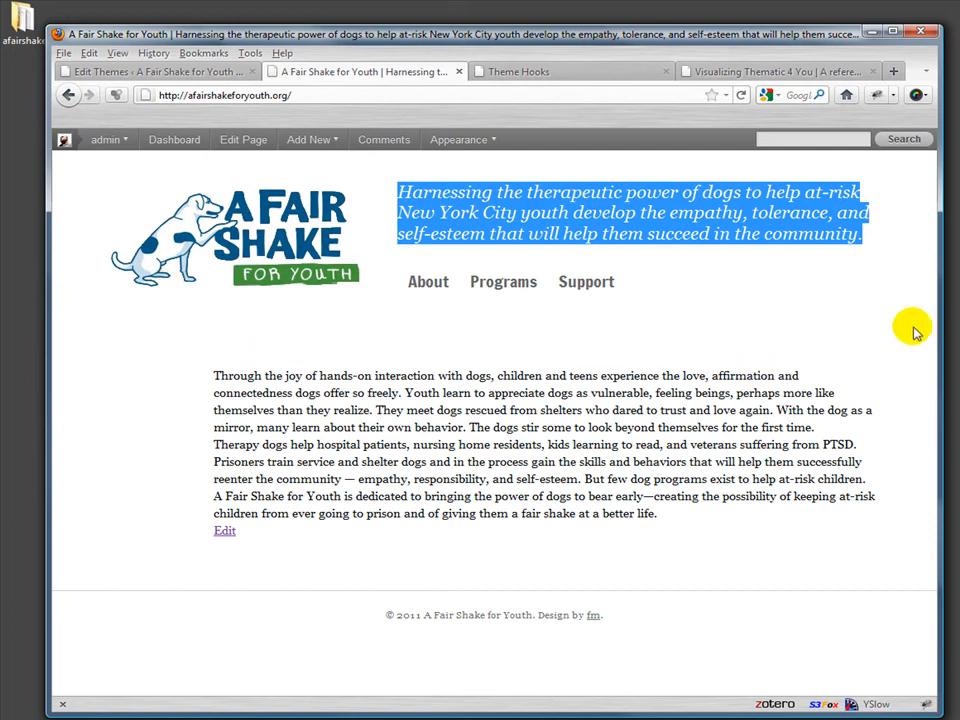
mouse_move(586, 364)
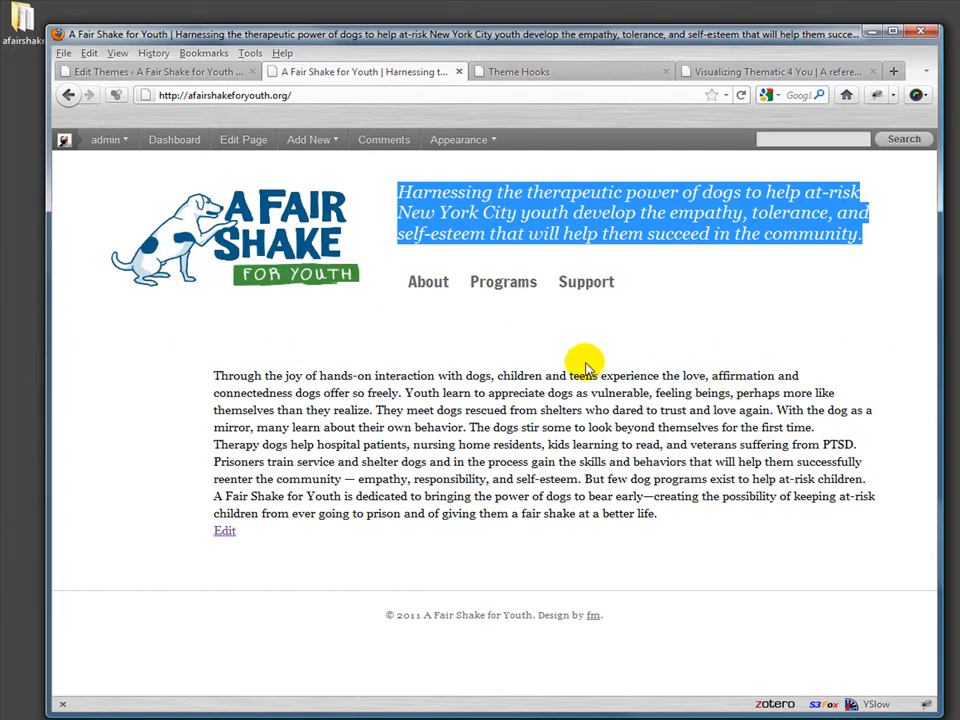
mouse_move(708, 292)
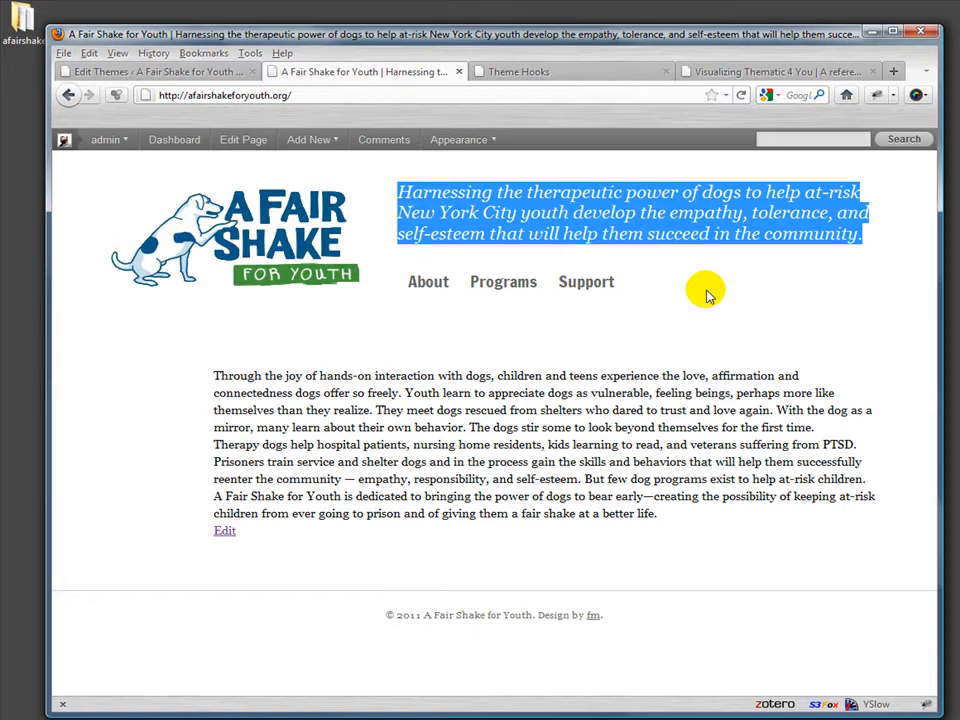
mouse_move(700, 274)
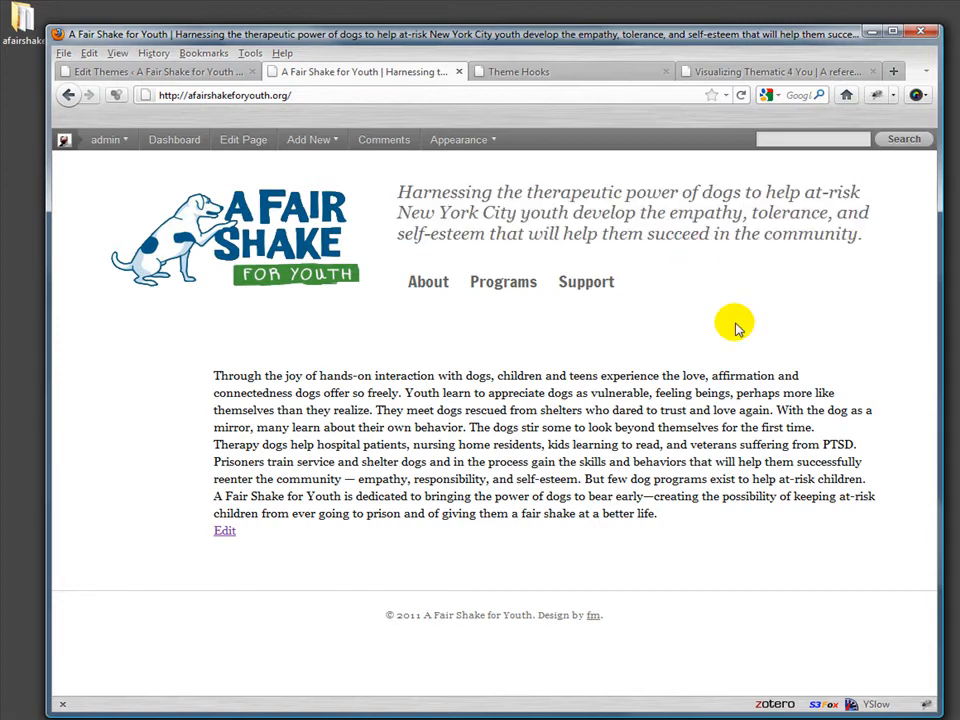
mouse_move(704, 338)
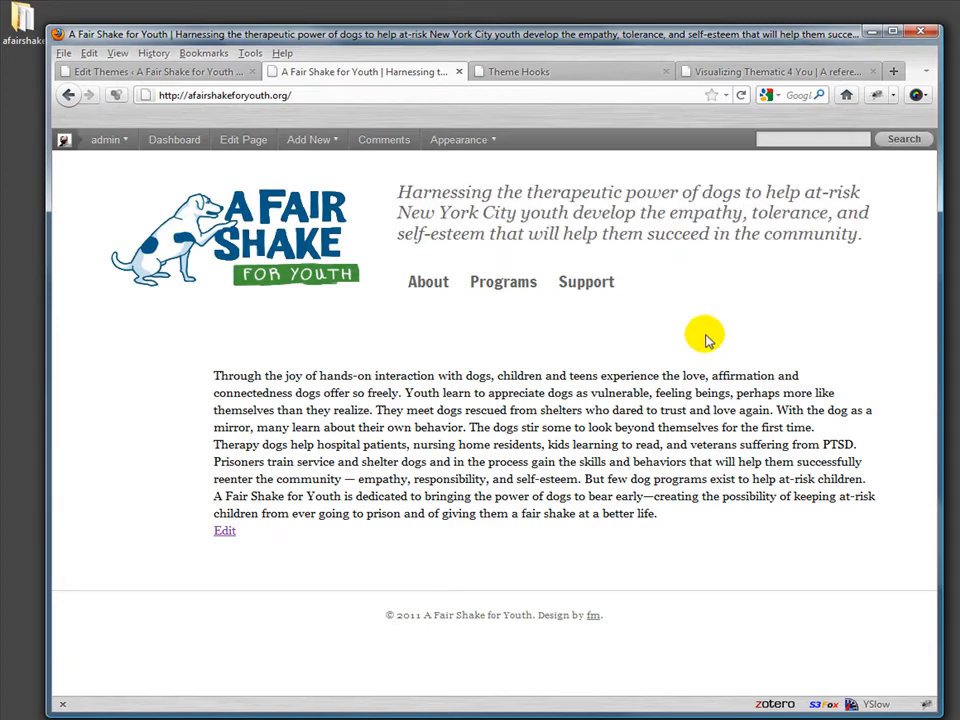
mouse_move(628, 344)
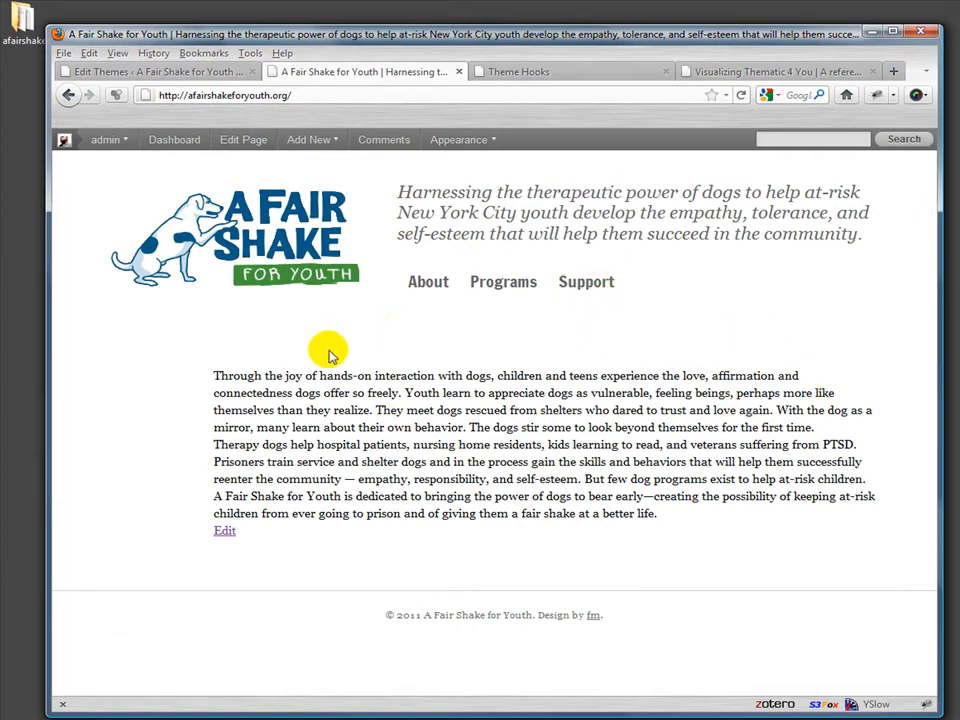
mouse_move(470, 370)
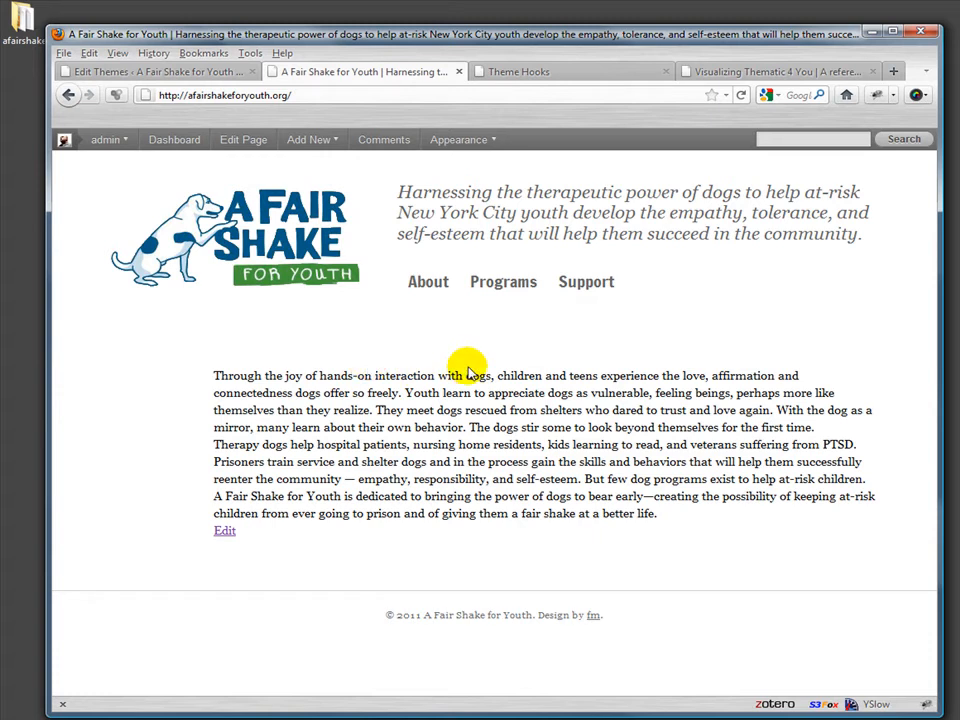
mouse_move(468, 364)
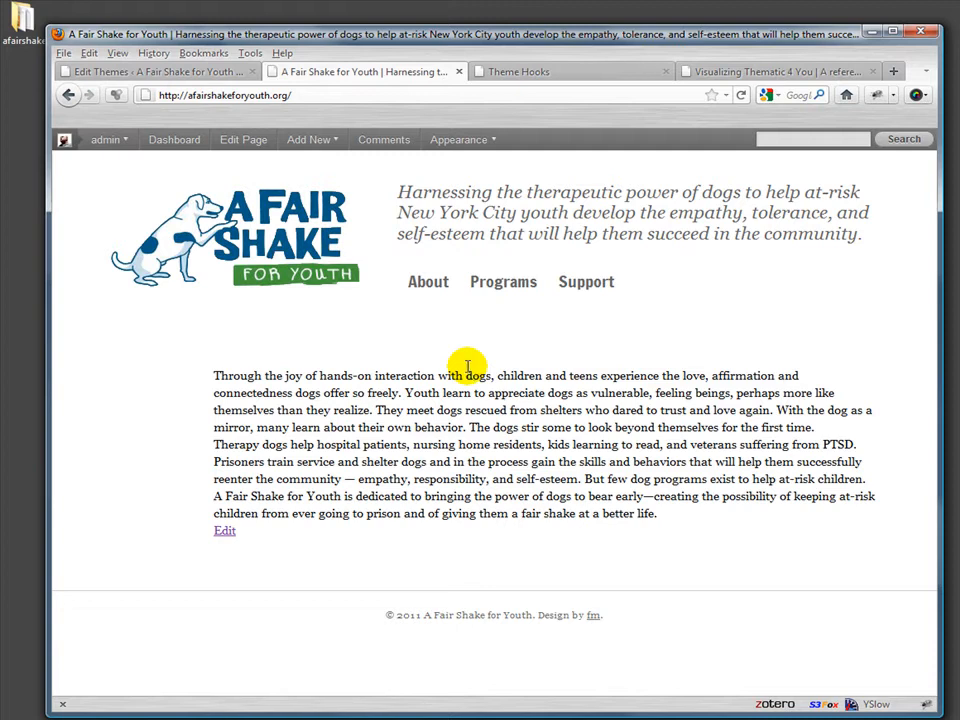
mouse_move(444, 332)
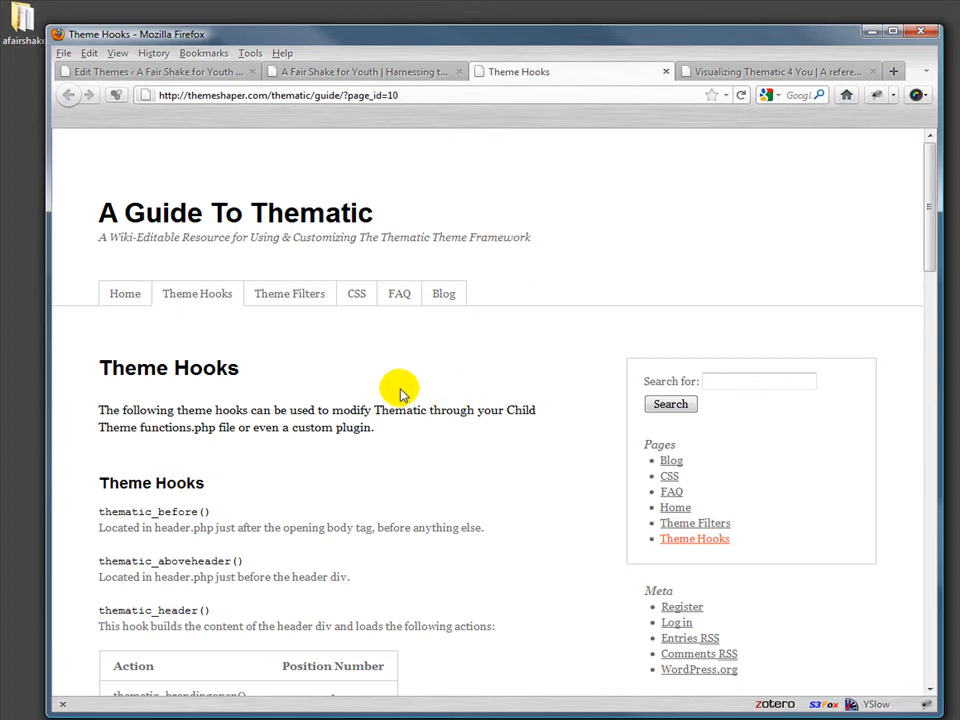
Read through the Theme Hooks page and switch to the Visualizing Thematic 4 You hook map.
scroll("down", 3)
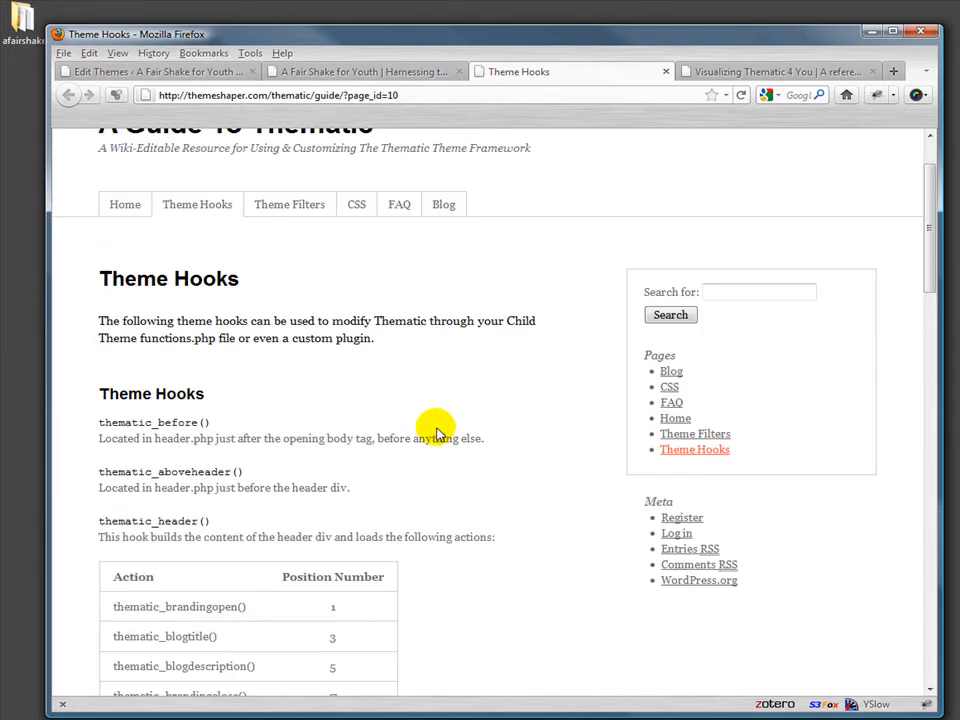
mouse_move(408, 390)
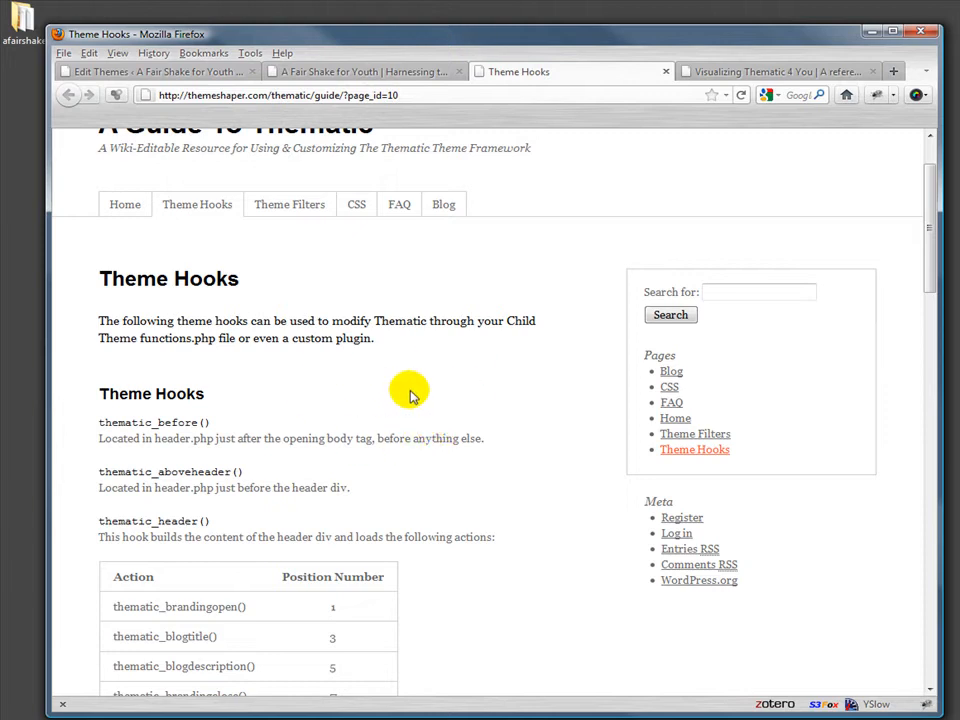
mouse_move(430, 518)
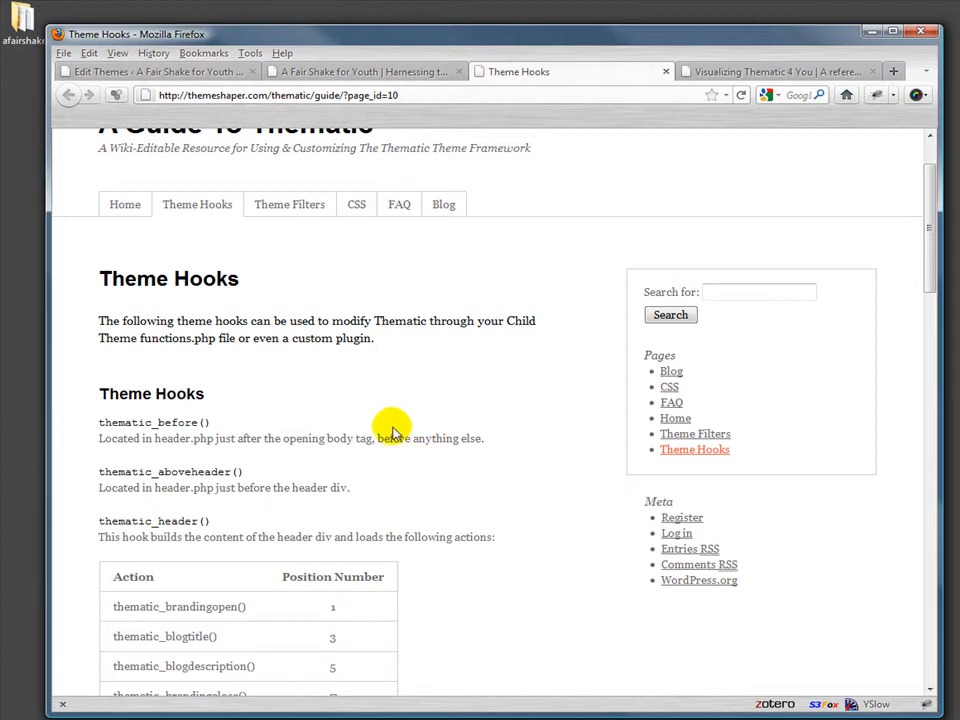
mouse_move(678, 186)
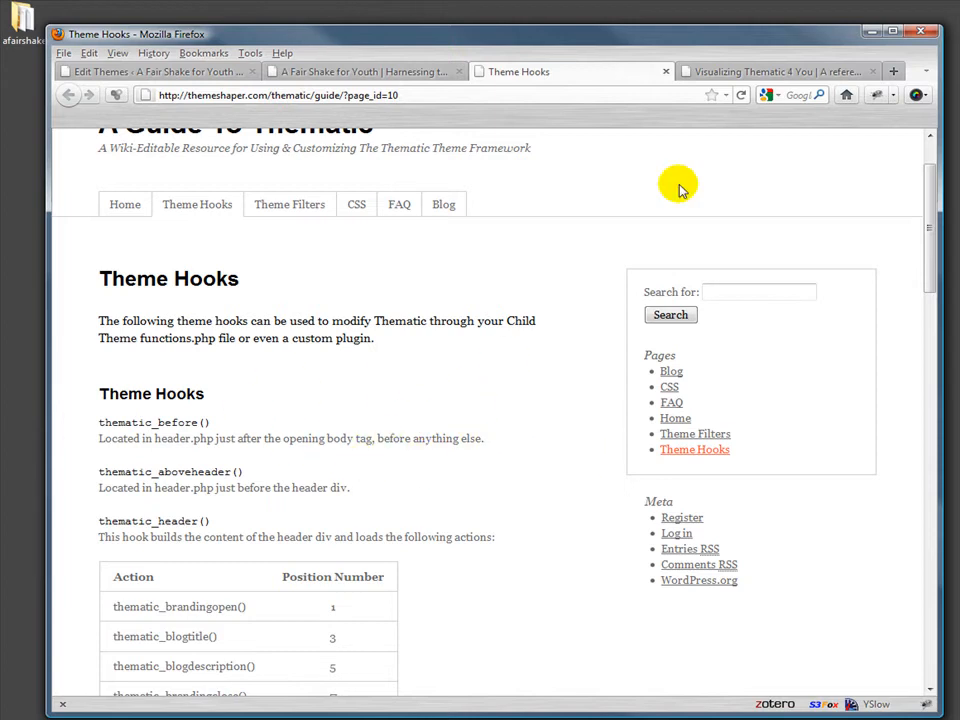
scroll("down", 3)
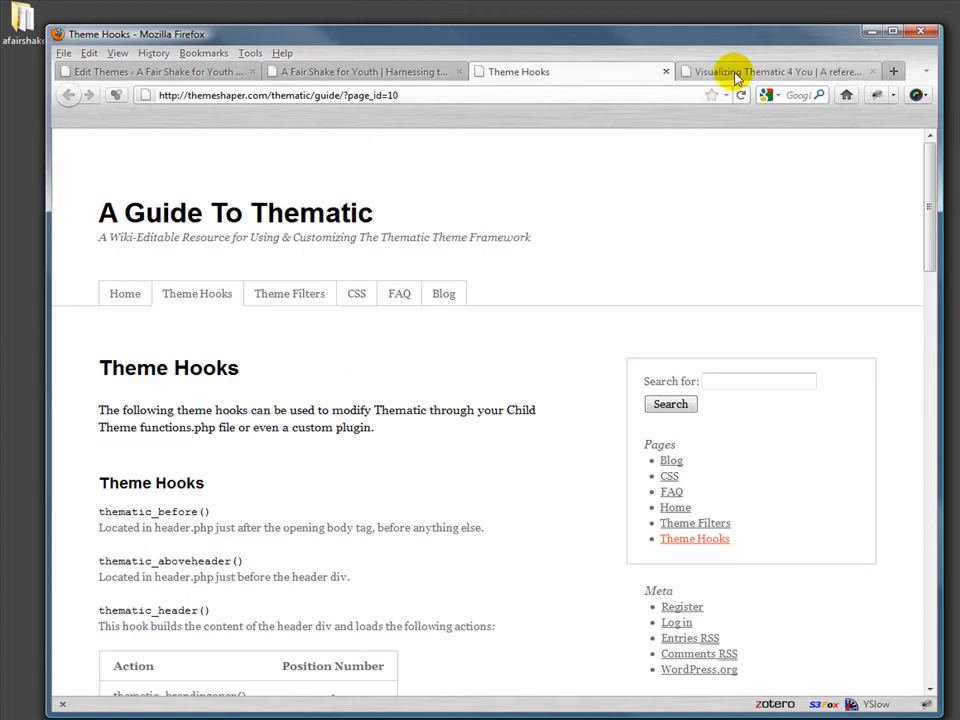
left_click(780, 72)
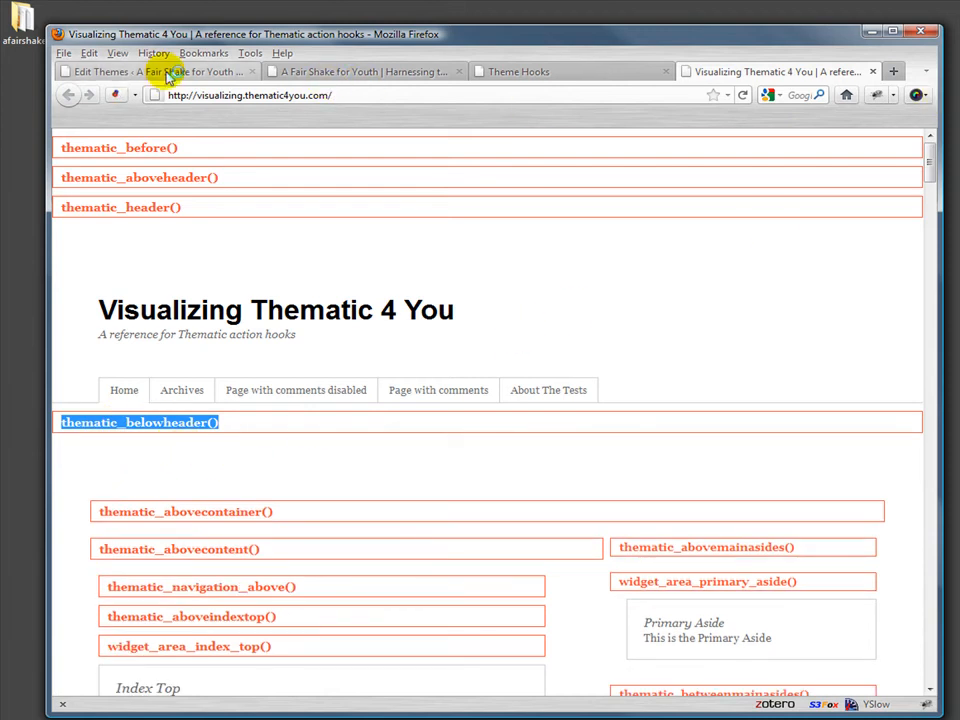
In the child theme's functions.php, add opening and closing PHP tags.
left_click(150, 72)
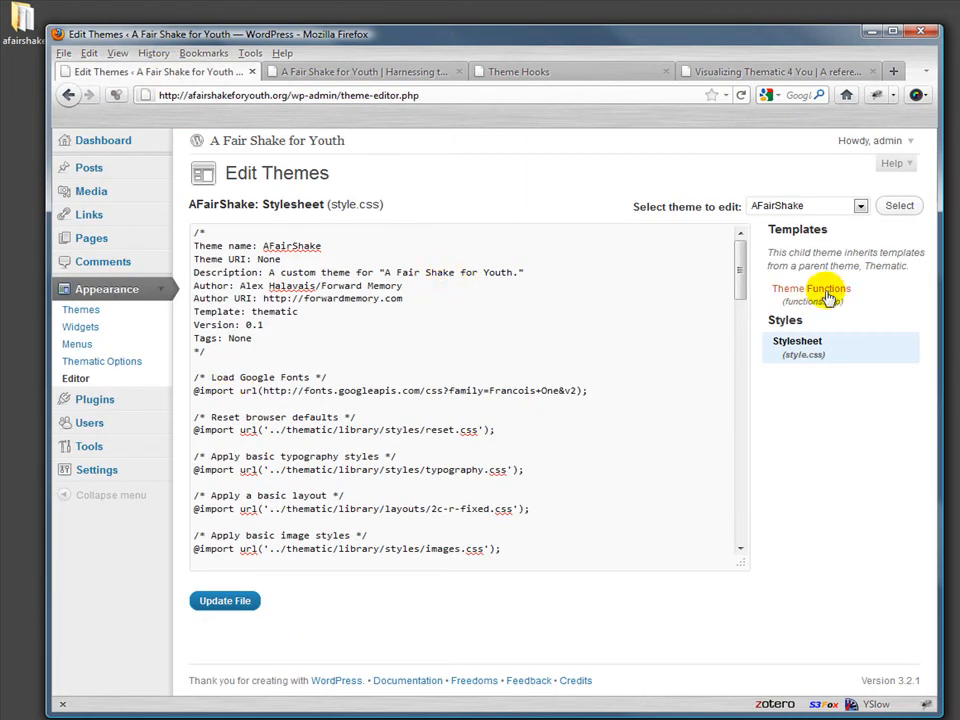
left_click(810, 288)
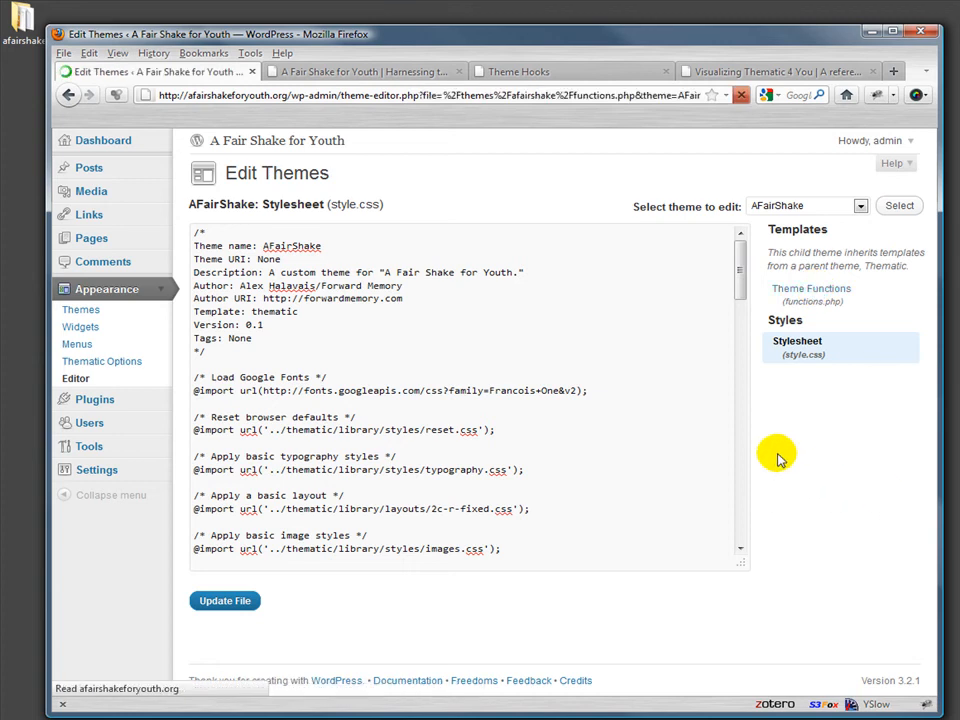
left_click(812, 296)
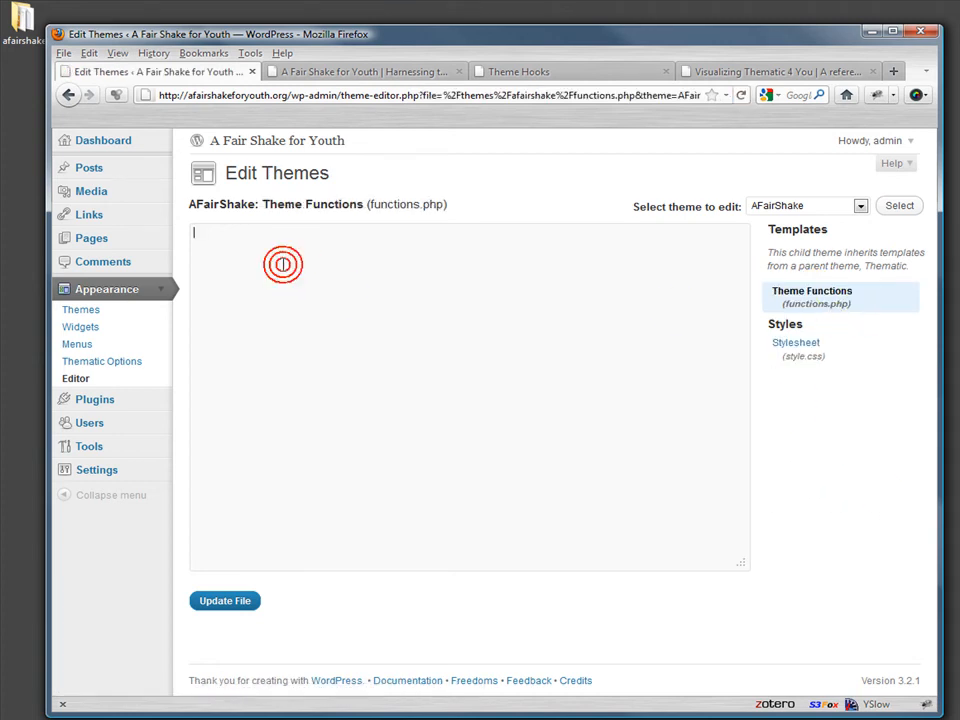
type("<?php")
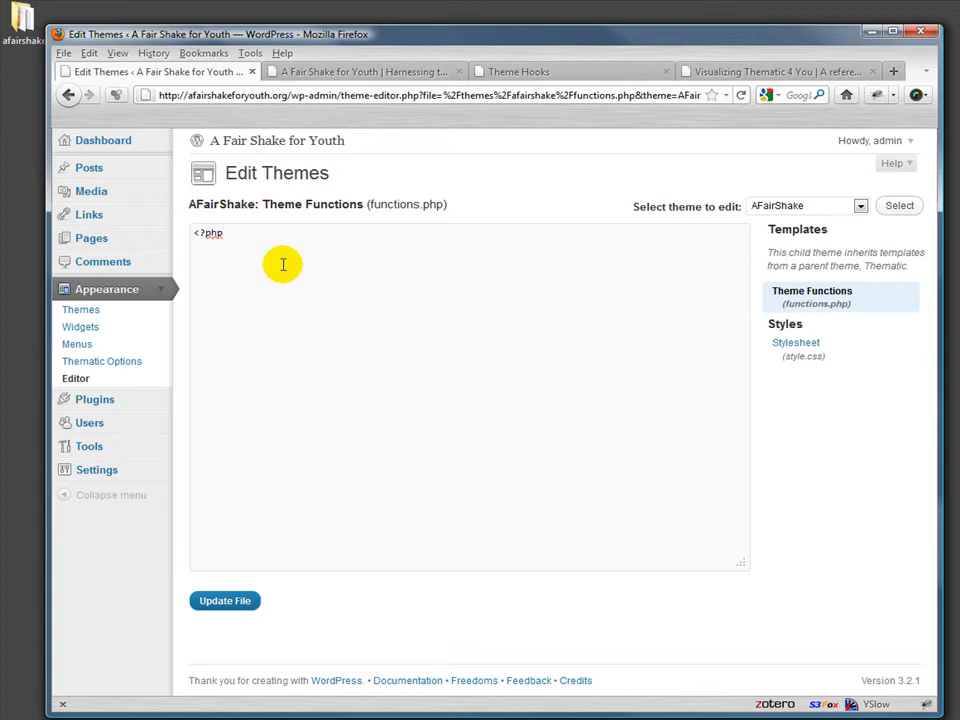
type(">")
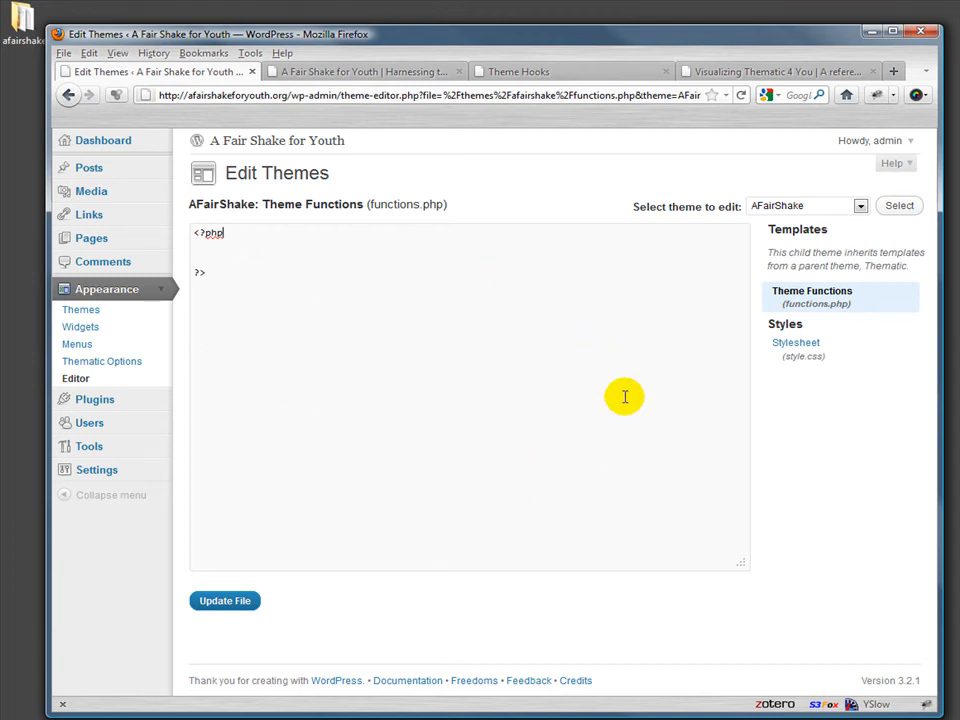
mouse_move(500, 380)
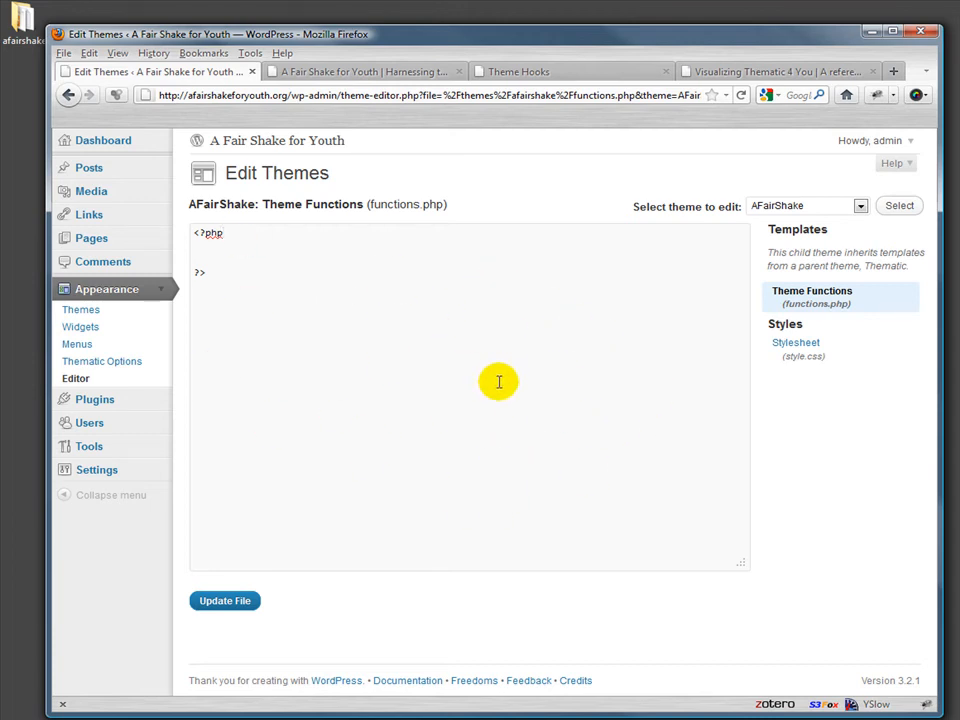
mouse_move(428, 240)
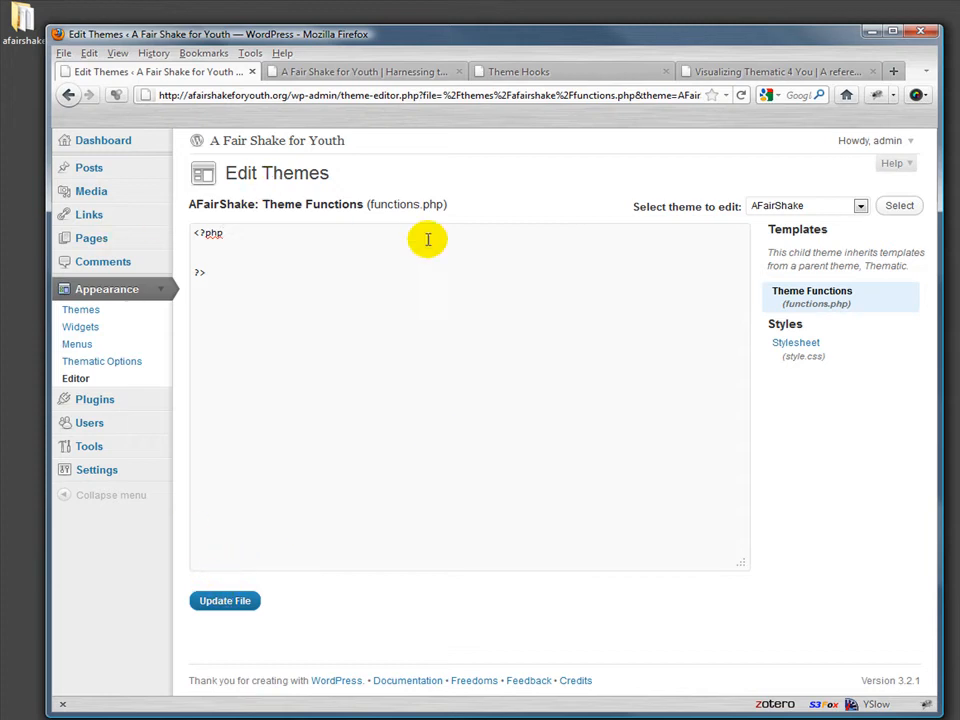
mouse_move(376, 266)
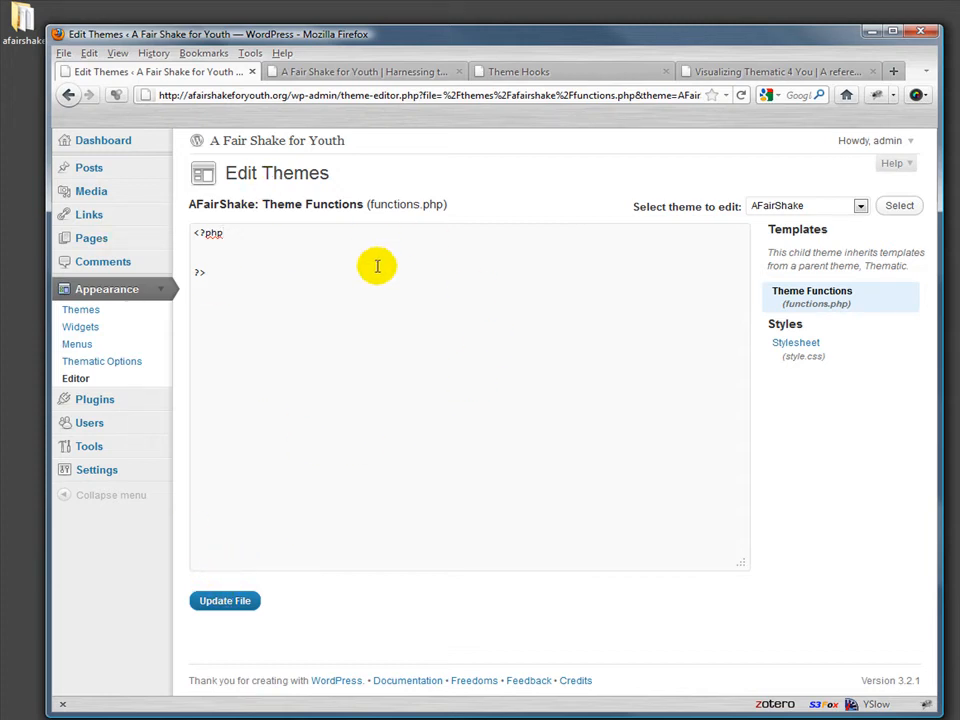
mouse_move(460, 426)
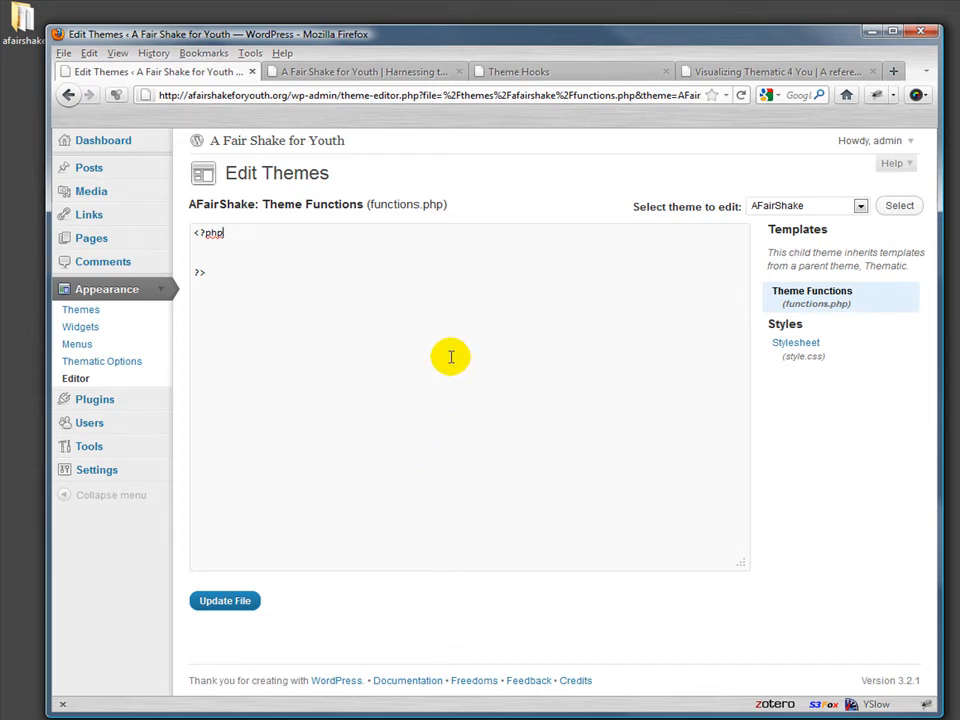
Between the PHP tags, begin an empty insert_slider() function.
double_click(400, 204)
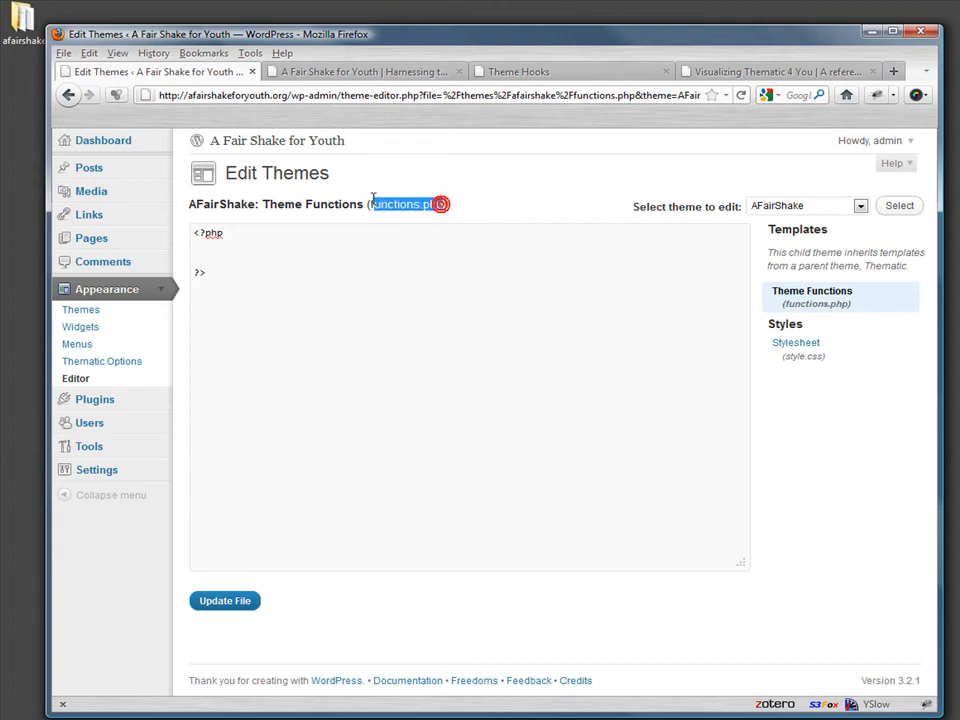
left_click(448, 306)
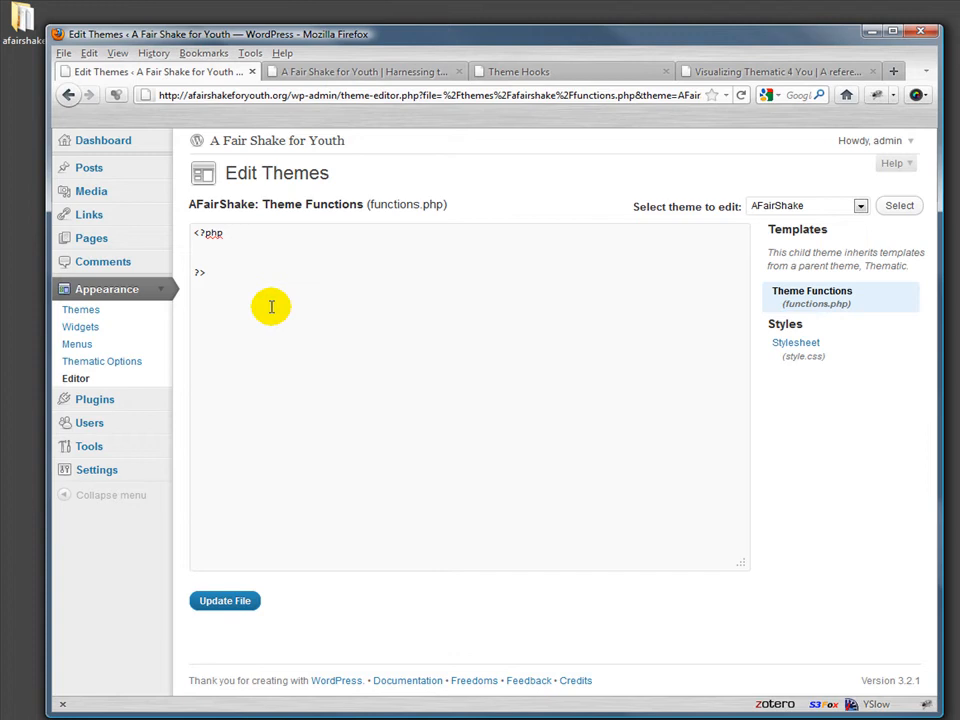
left_click(196, 248)
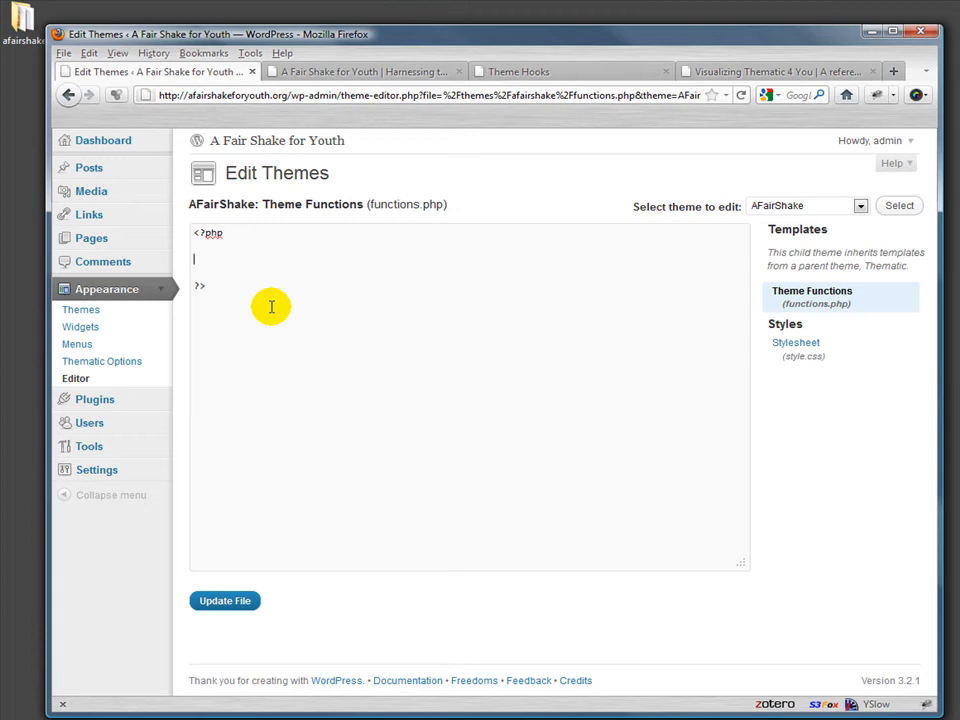
type("func")
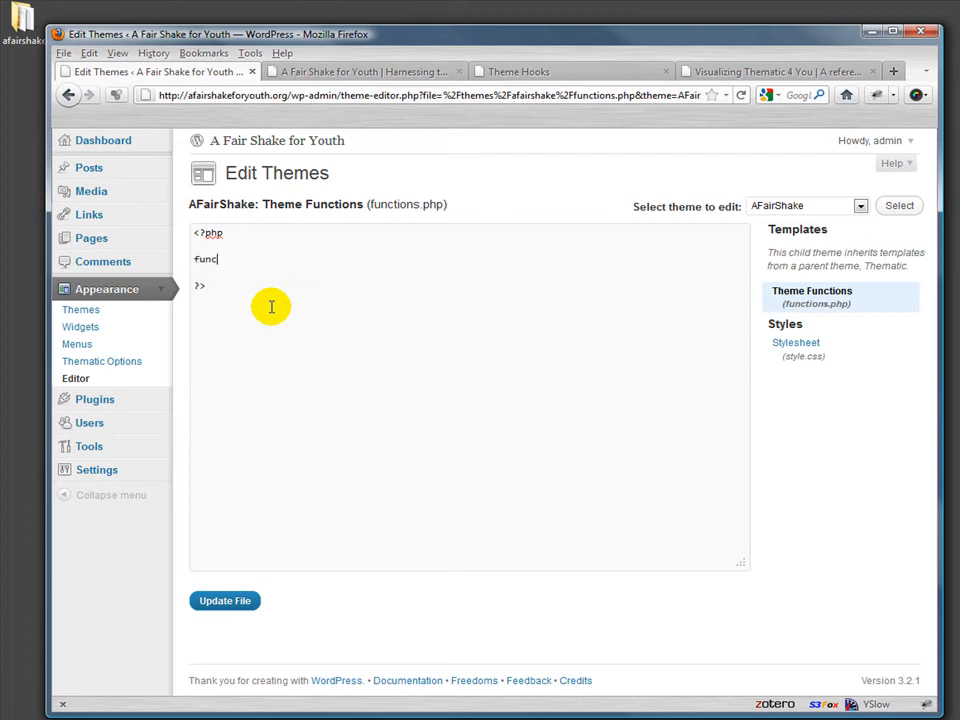
type("tion")
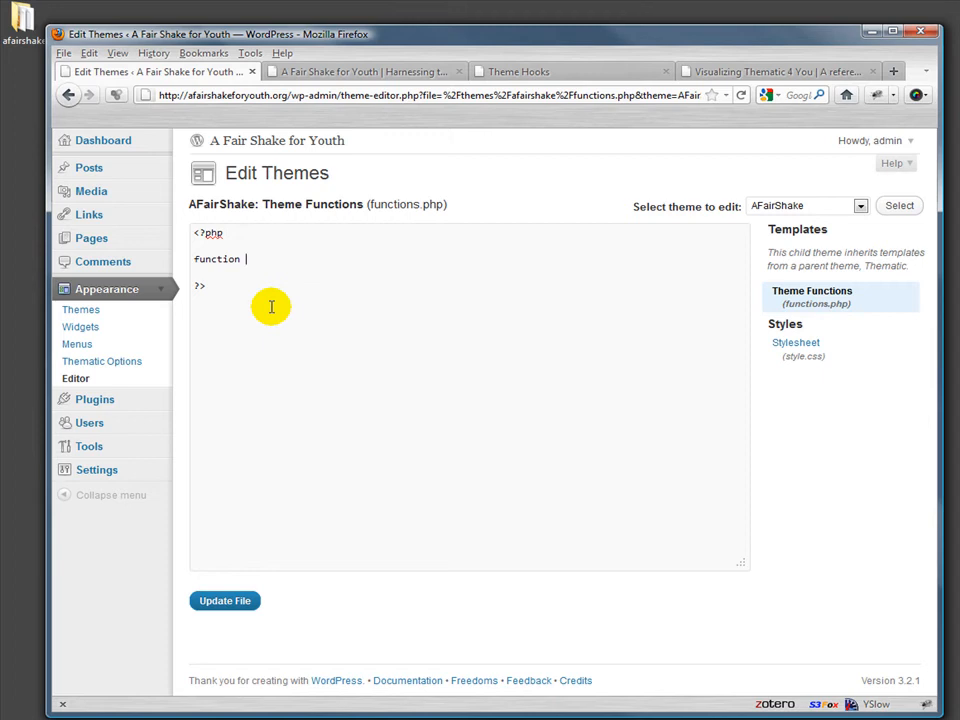
type("inser")
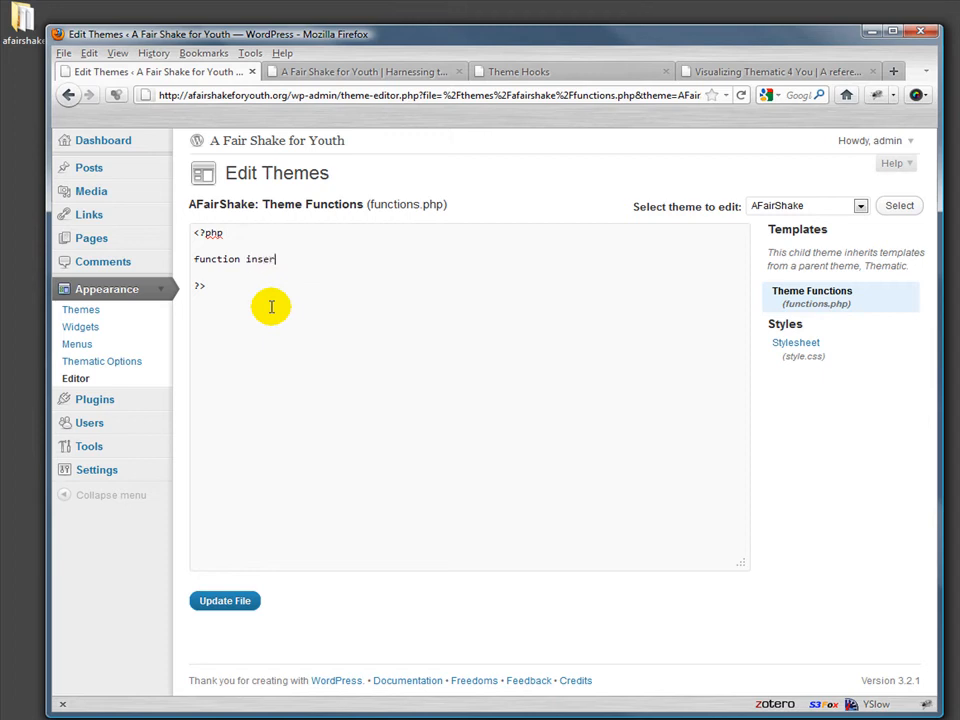
type("t_")
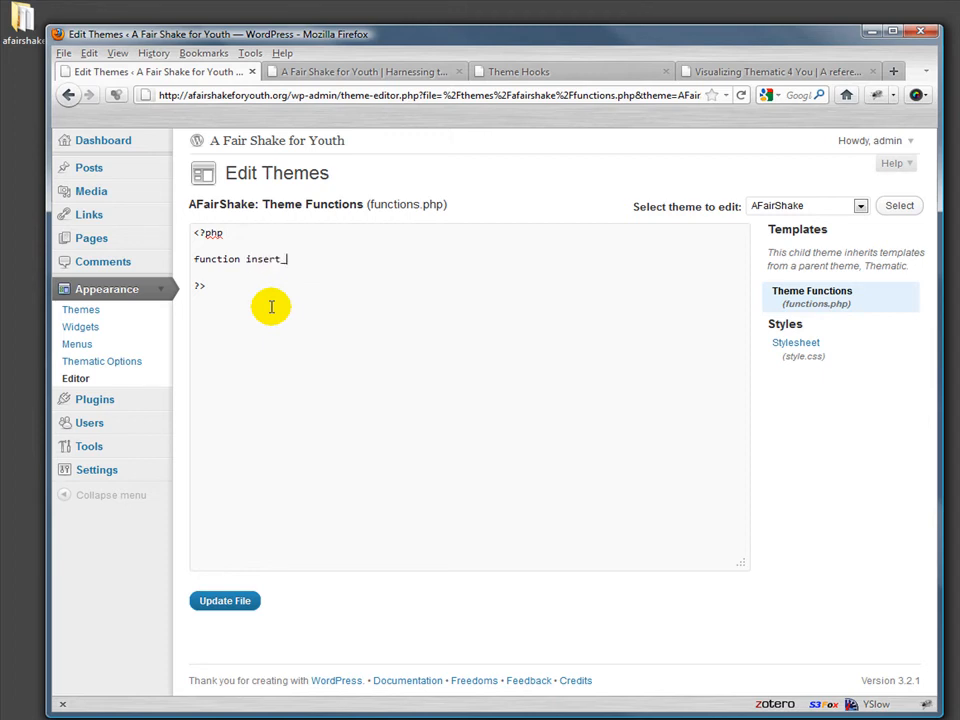
type("slider (")
type("}")
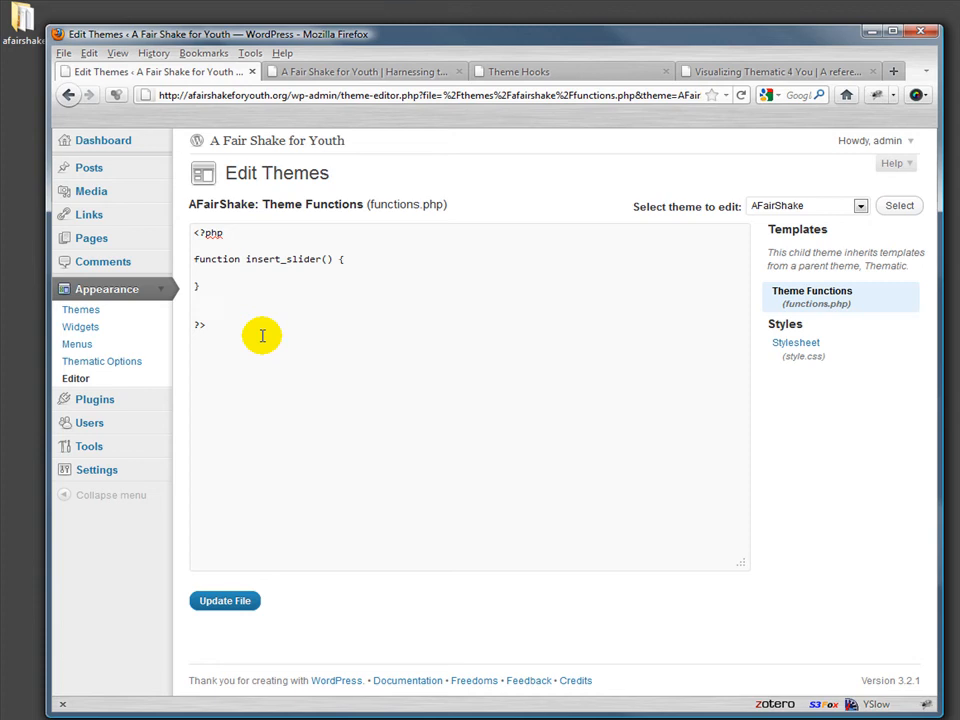
Write add_action('thematic_belowheader','insert_slider') after the function.
type("add_")
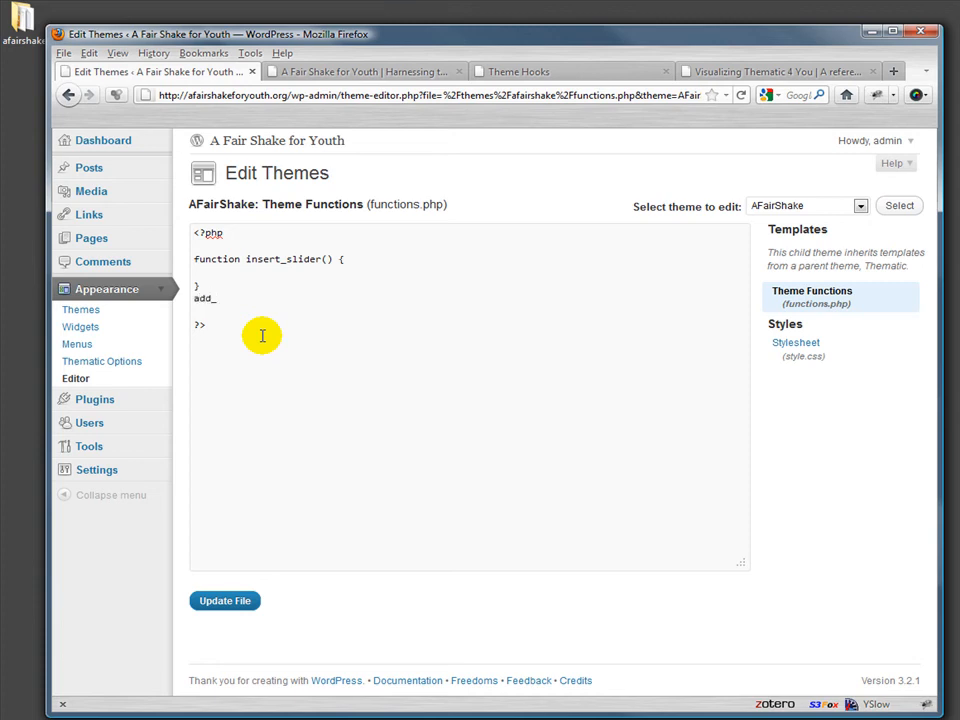
type("action(")
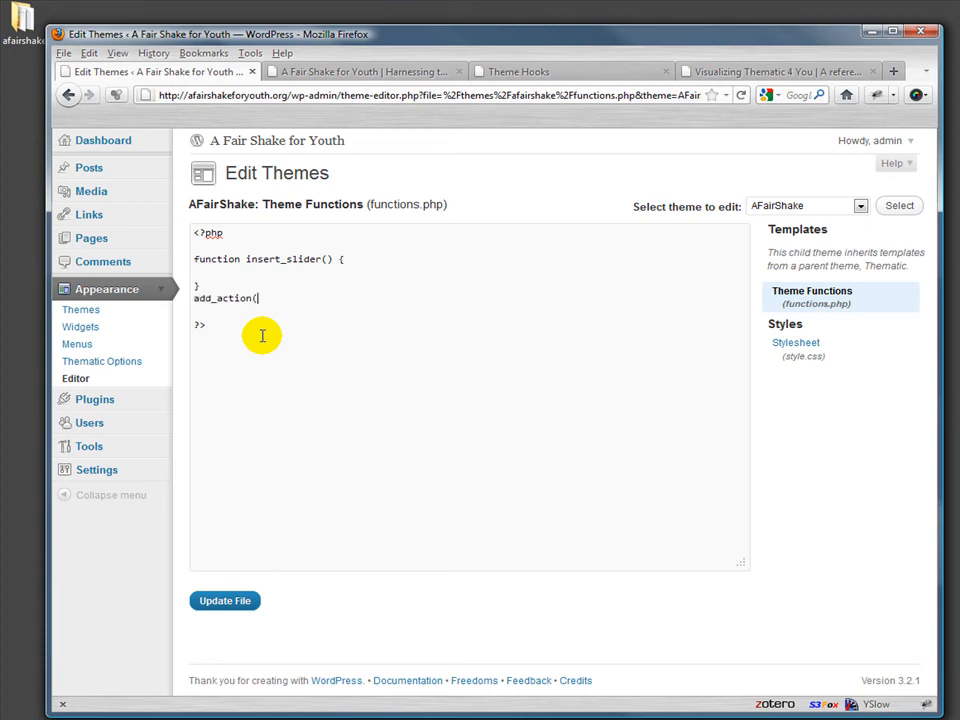
type("'the")
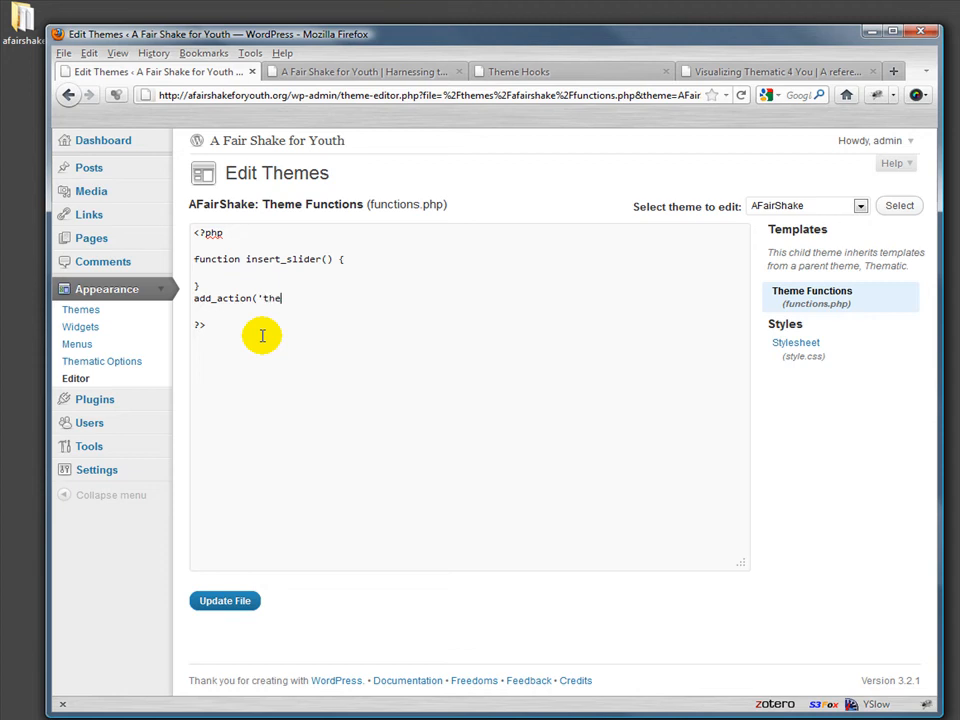
type("matic")
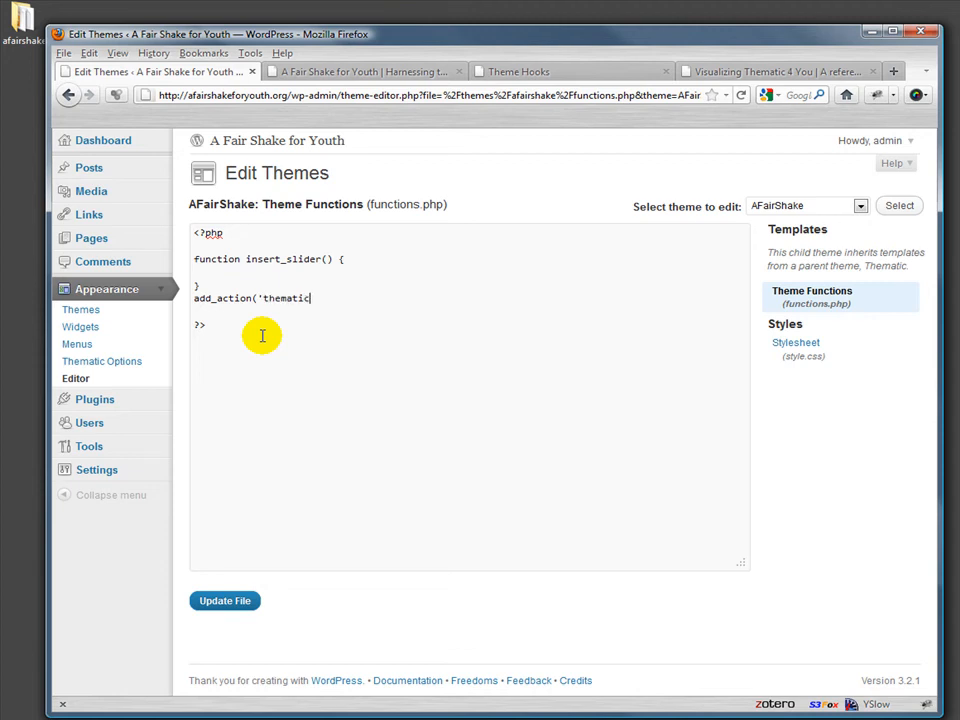
type("_belo")
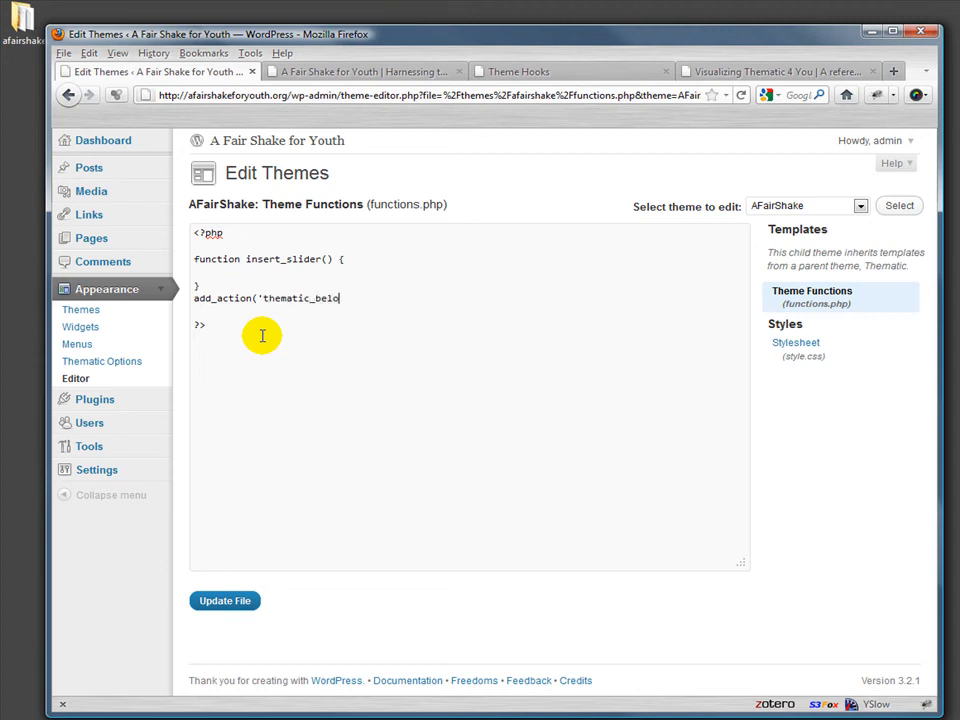
type("wheader")
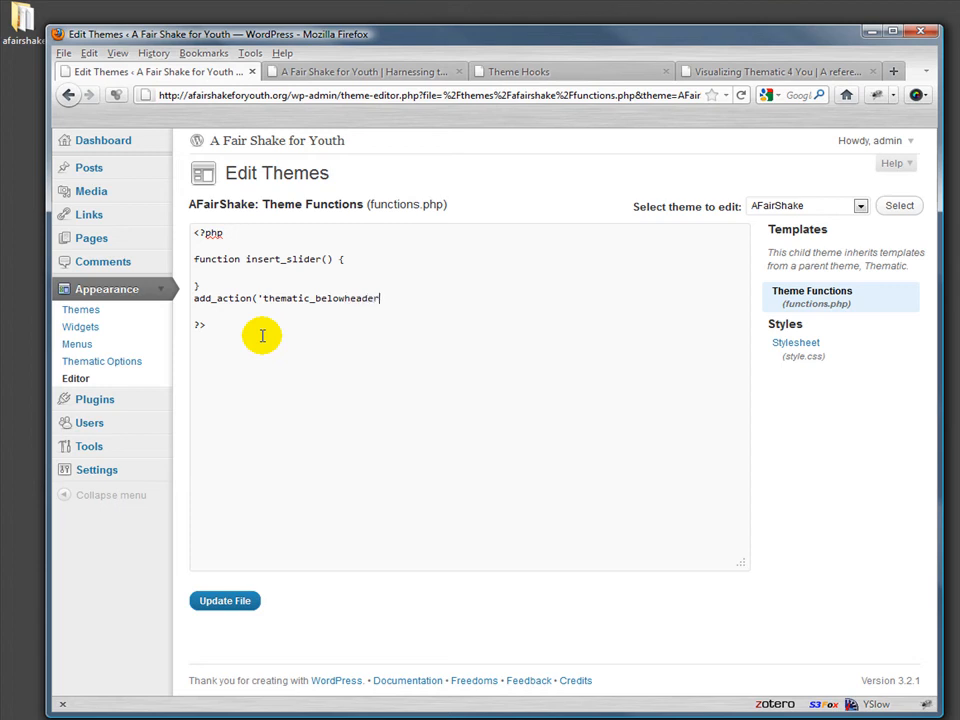
type("'")
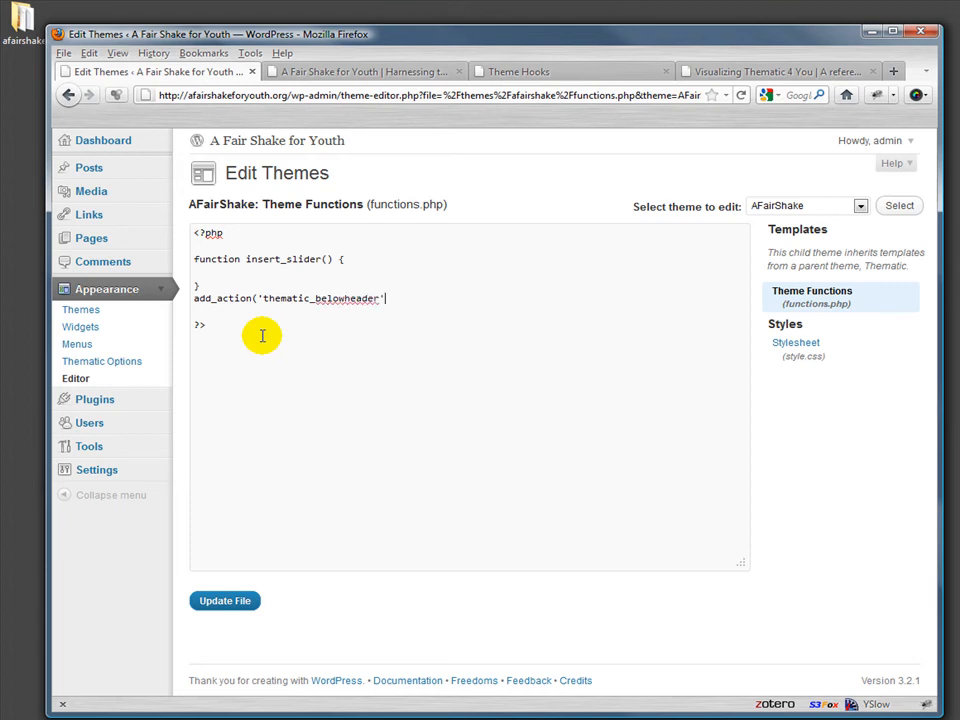
type(",'")
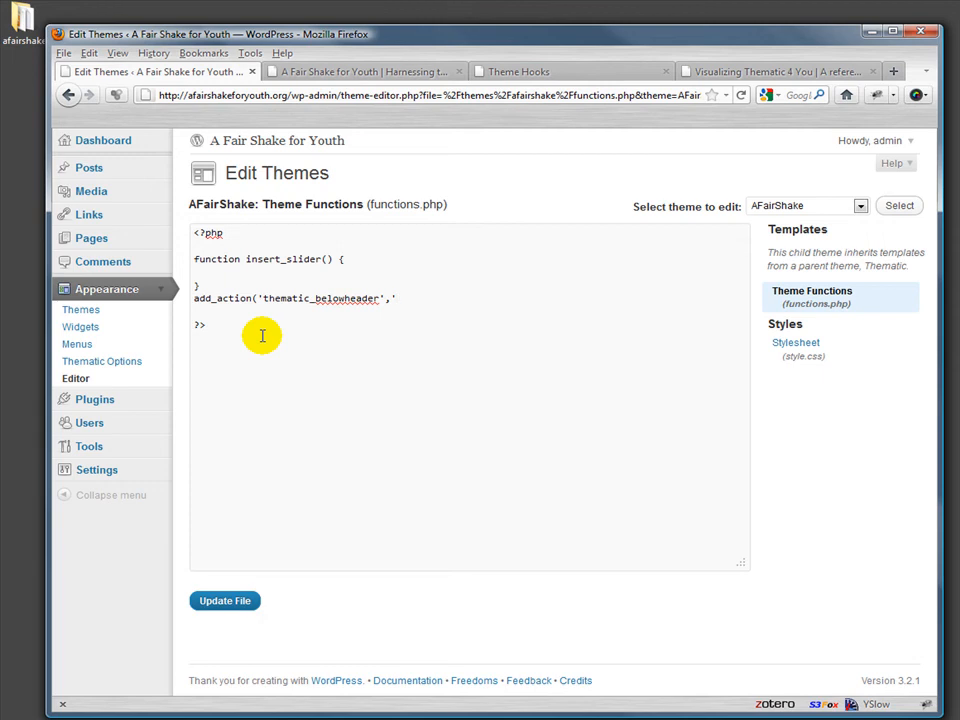
type("insert_")
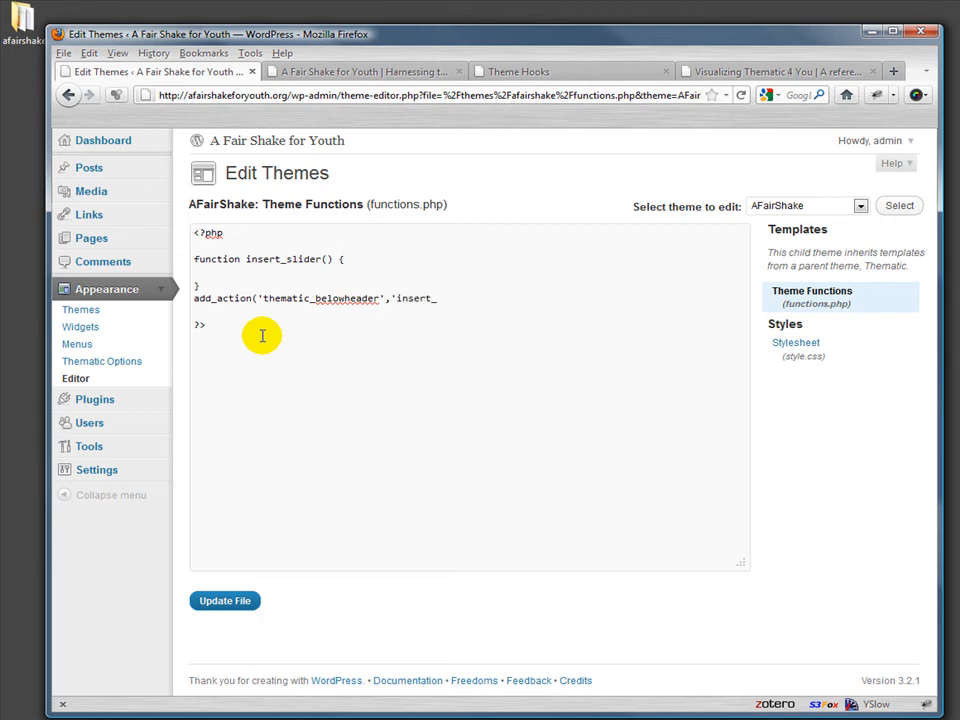
type("slider');")
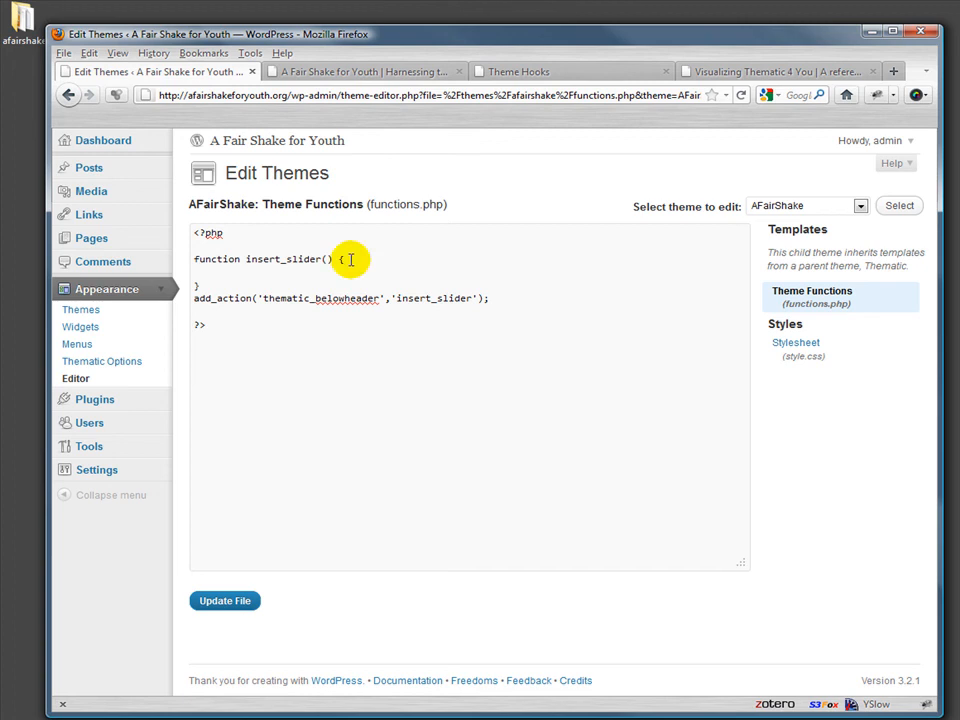
Inside insert_slider, break out of PHP and start a div with id "slider".
key("Enter")
type("?>")
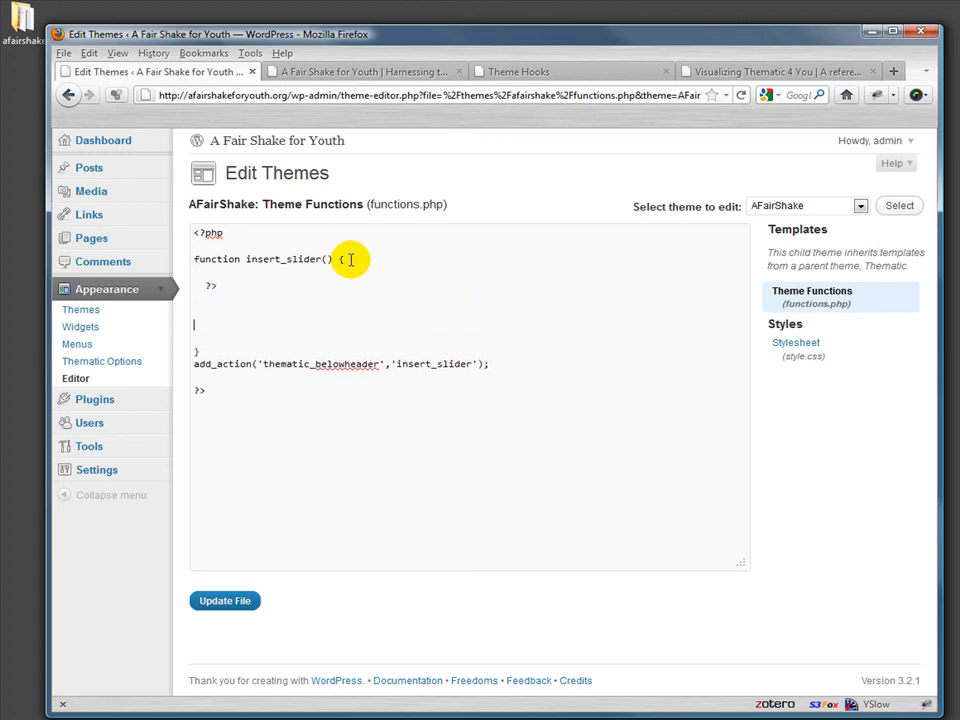
type("<")
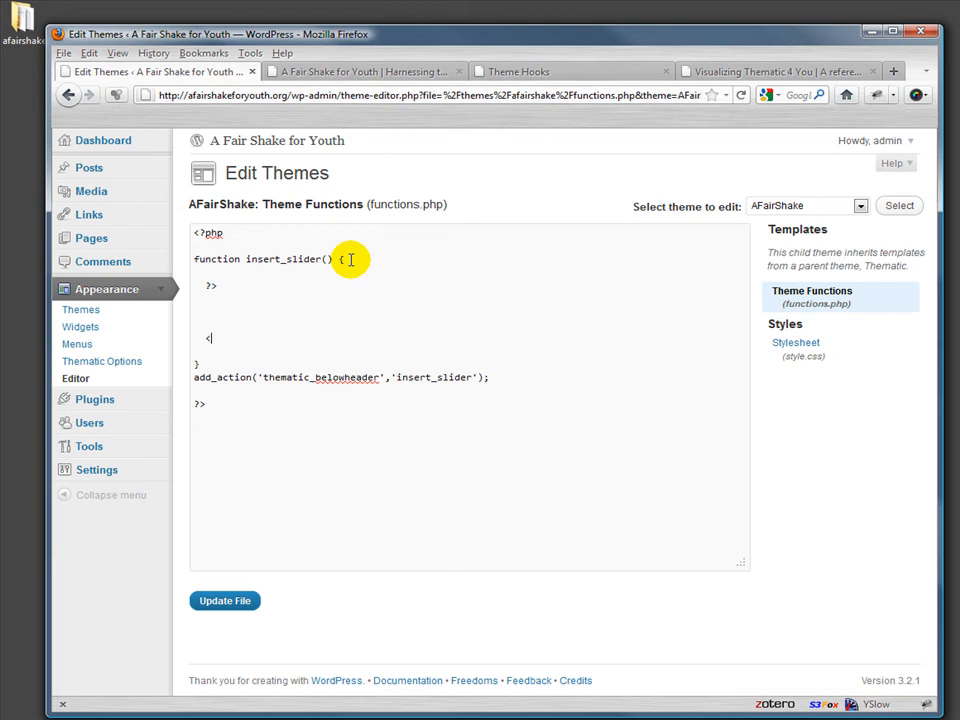
type("?php")
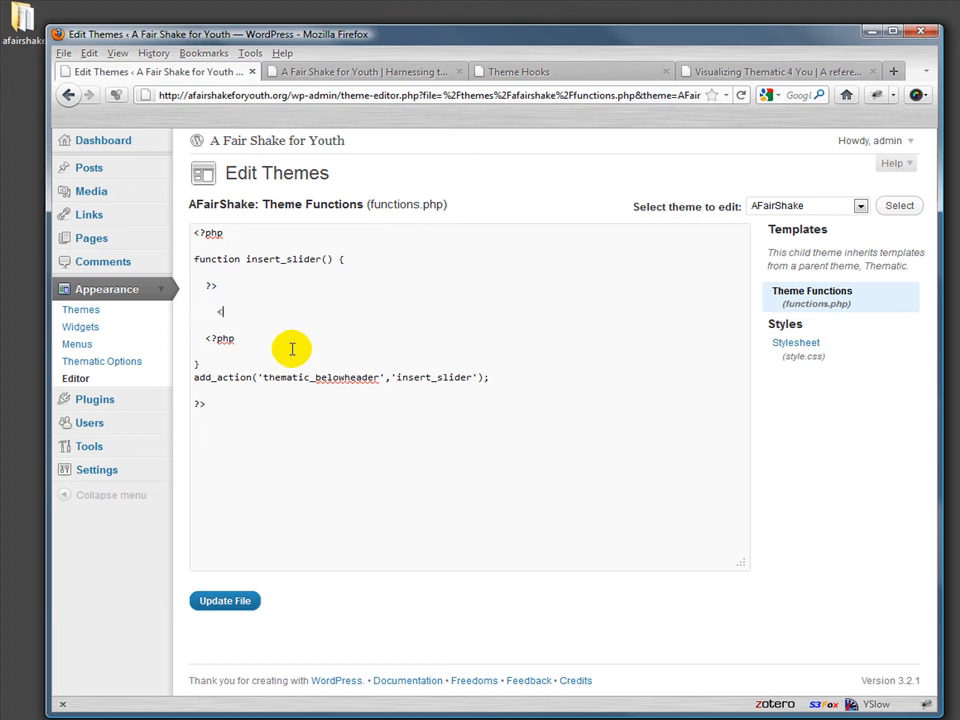
type("<div")
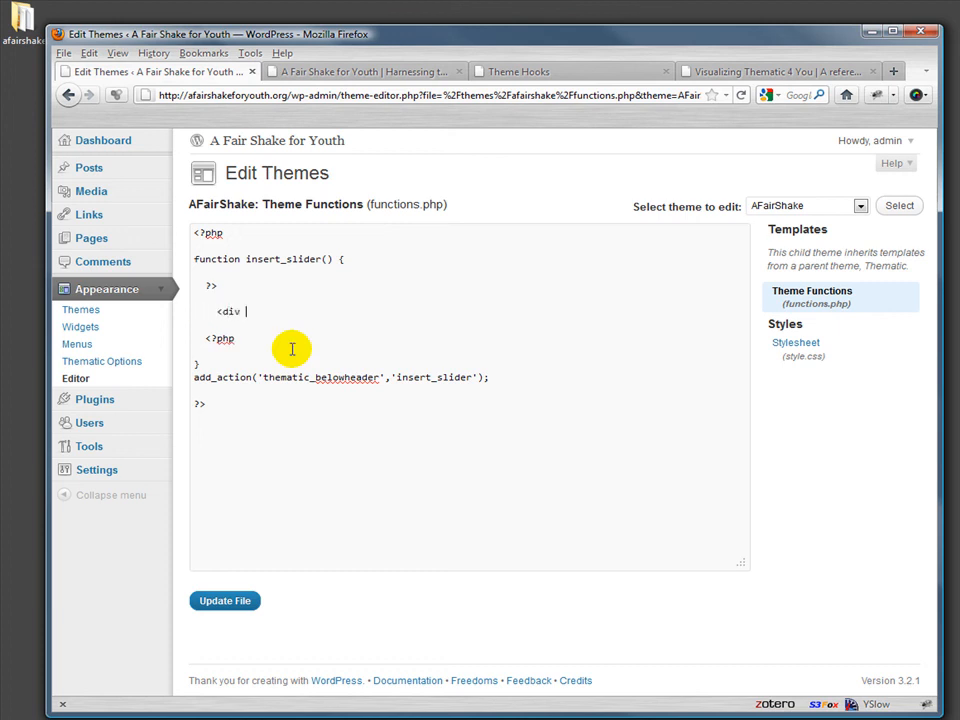
type("id=\"slid")
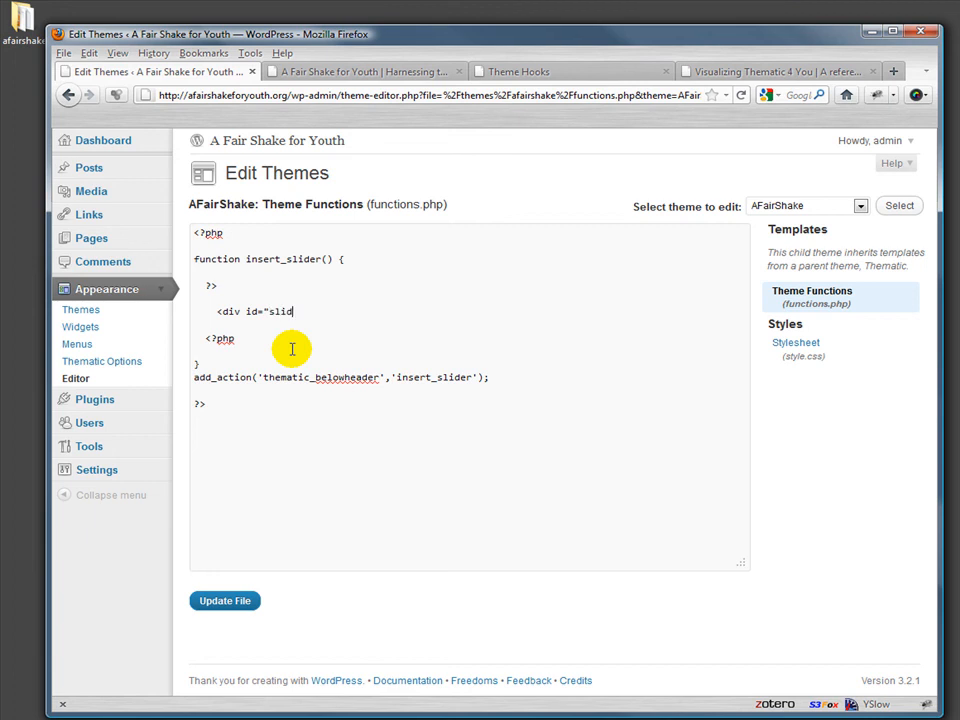
type("er\">")
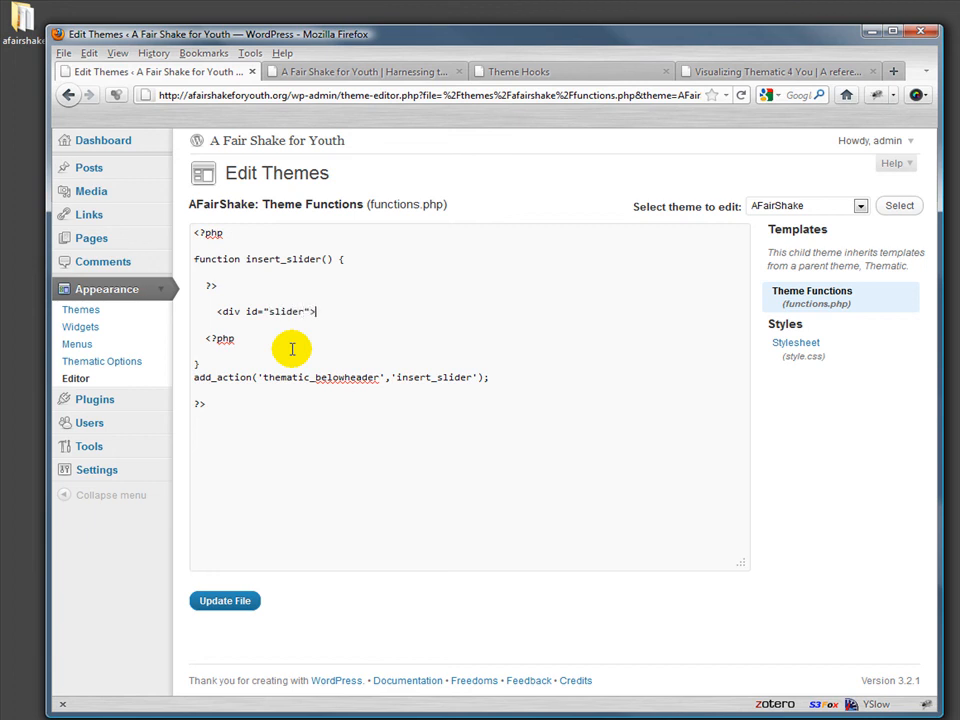
Fill the slider div with an h1 heading 'Good Morning, Hamden!' and close the div.
type("<h")
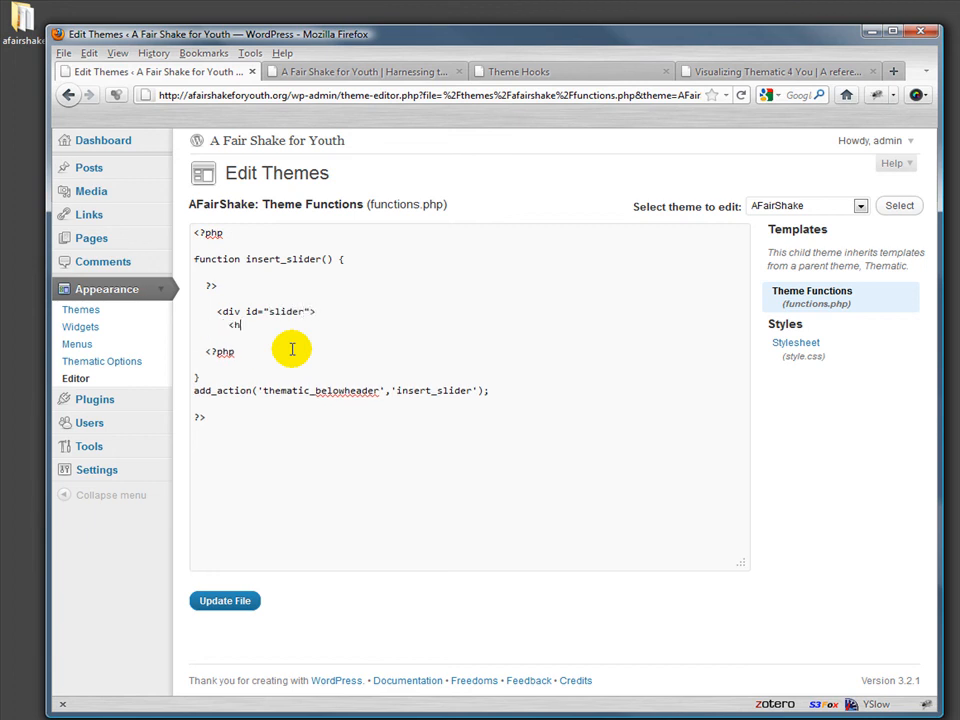
type("1>G")
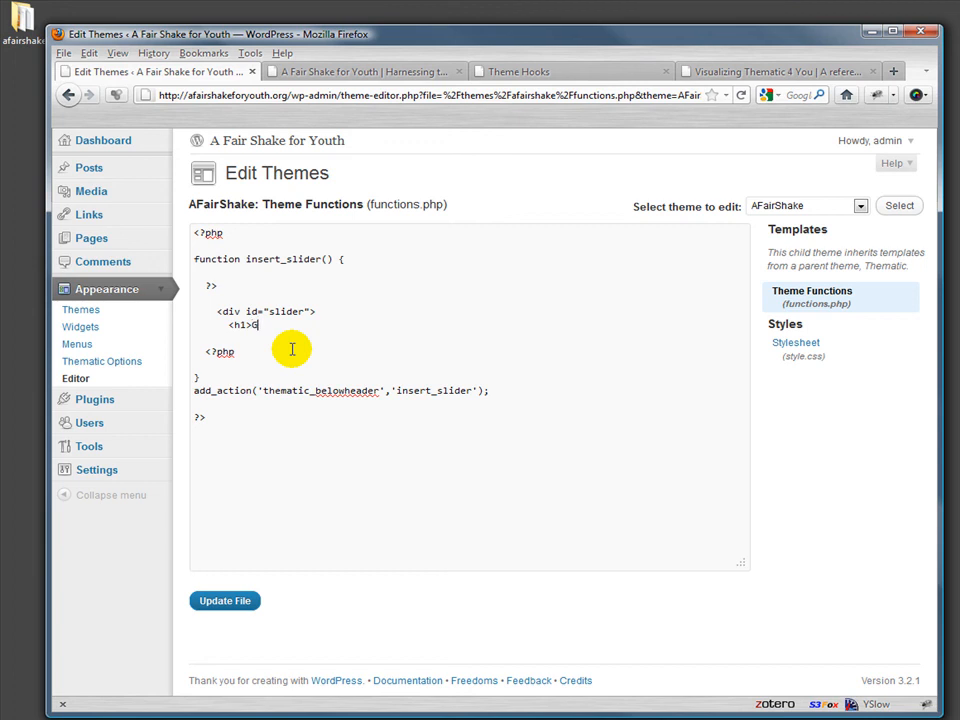
type("ood Morning, Hamden")
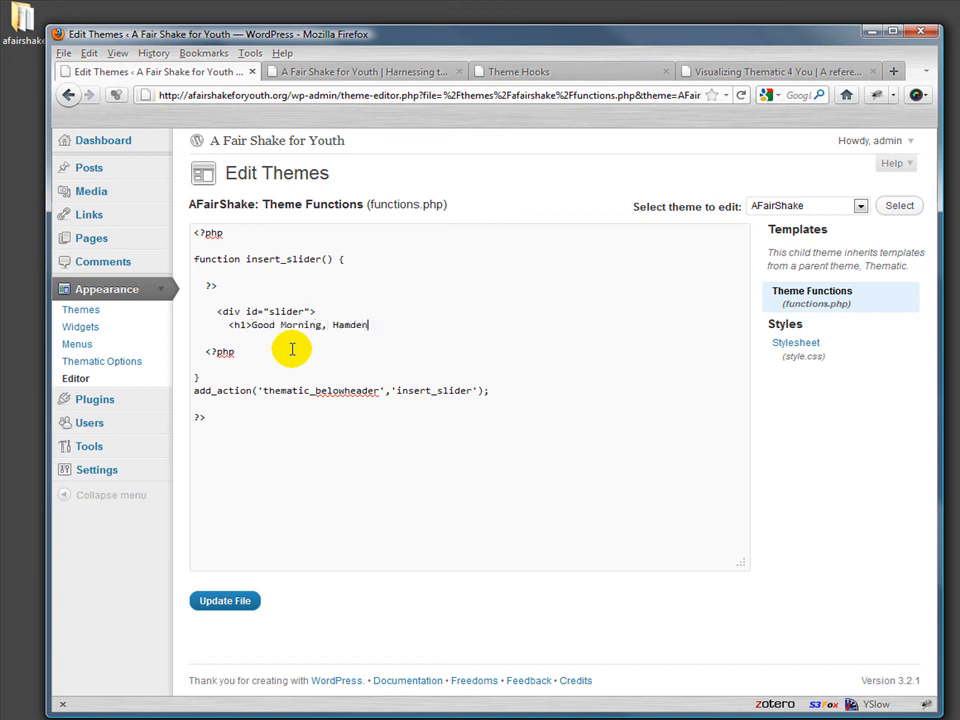
type("!")
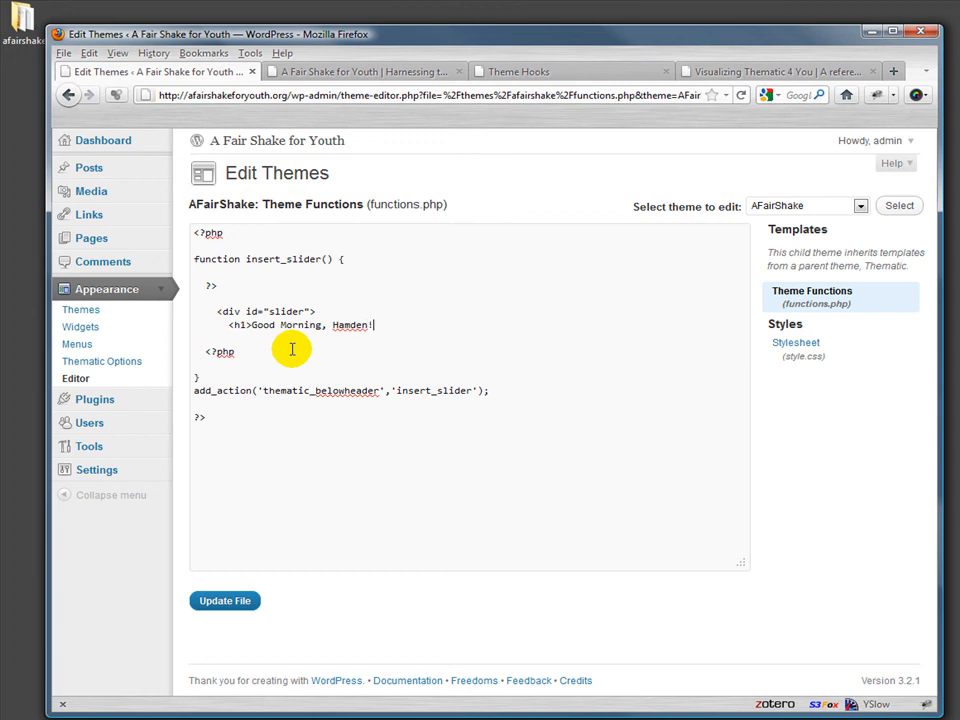
type("</h1>")
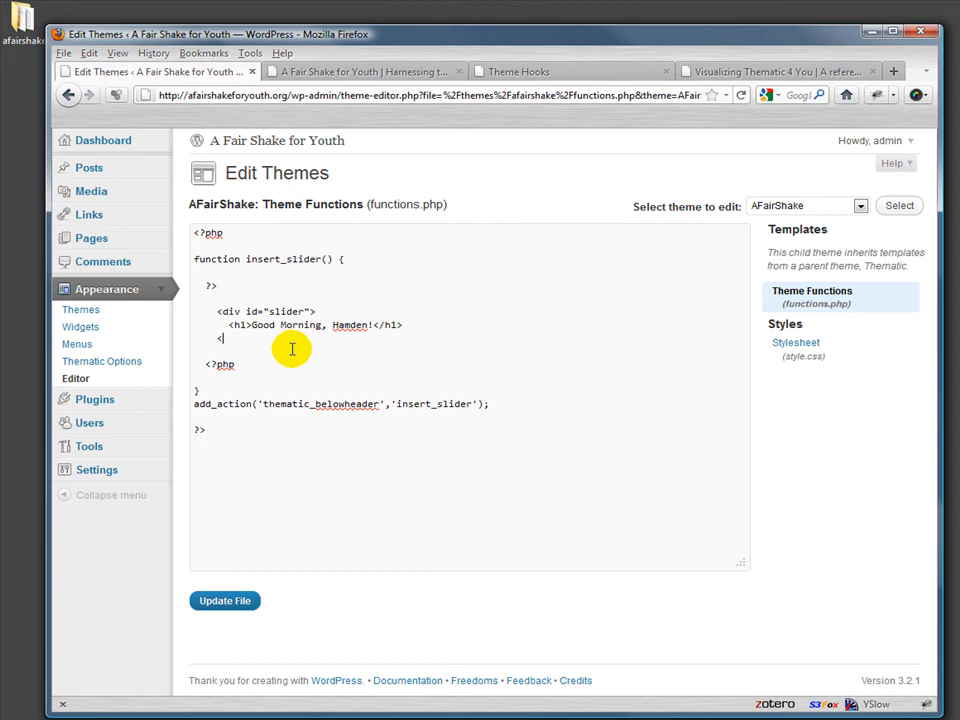
type("</div>")
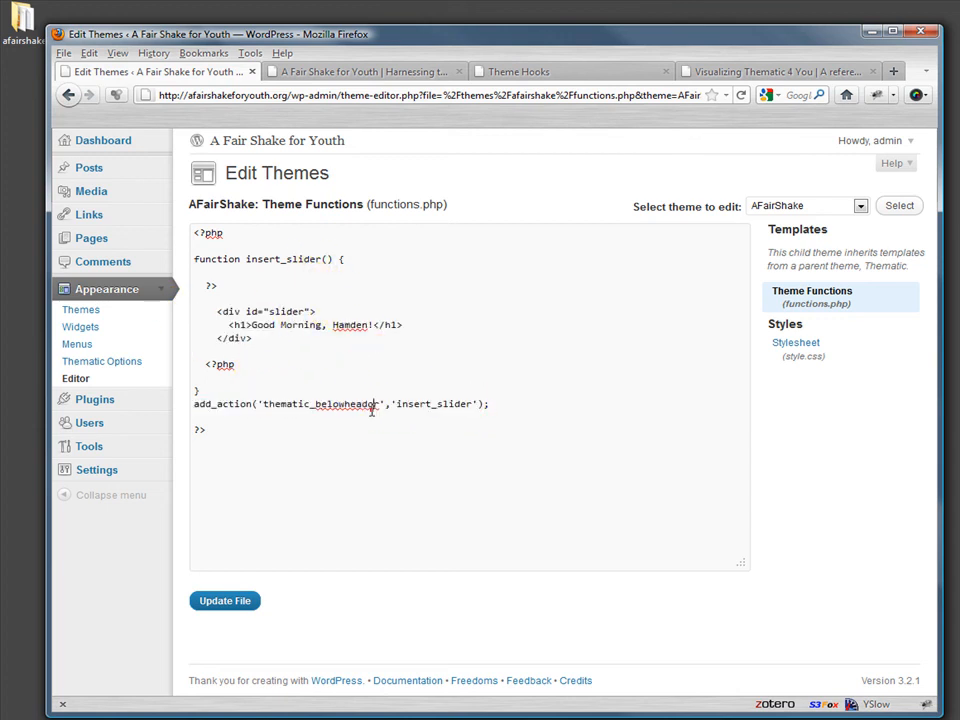
Save functions.php with Update File.
double_click(320, 404)
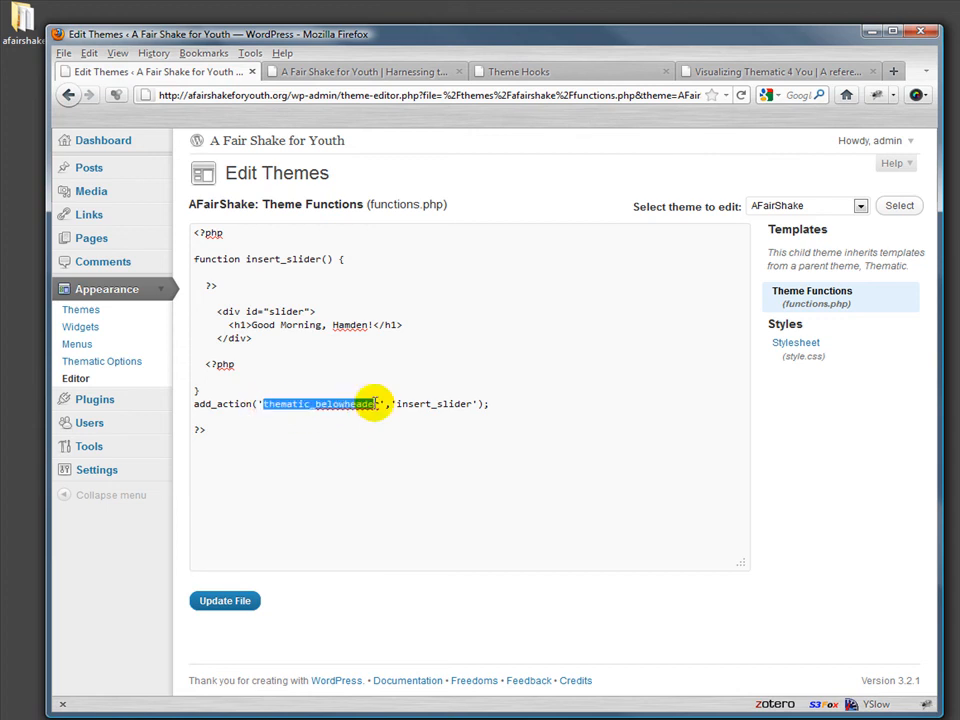
left_click(224, 600)
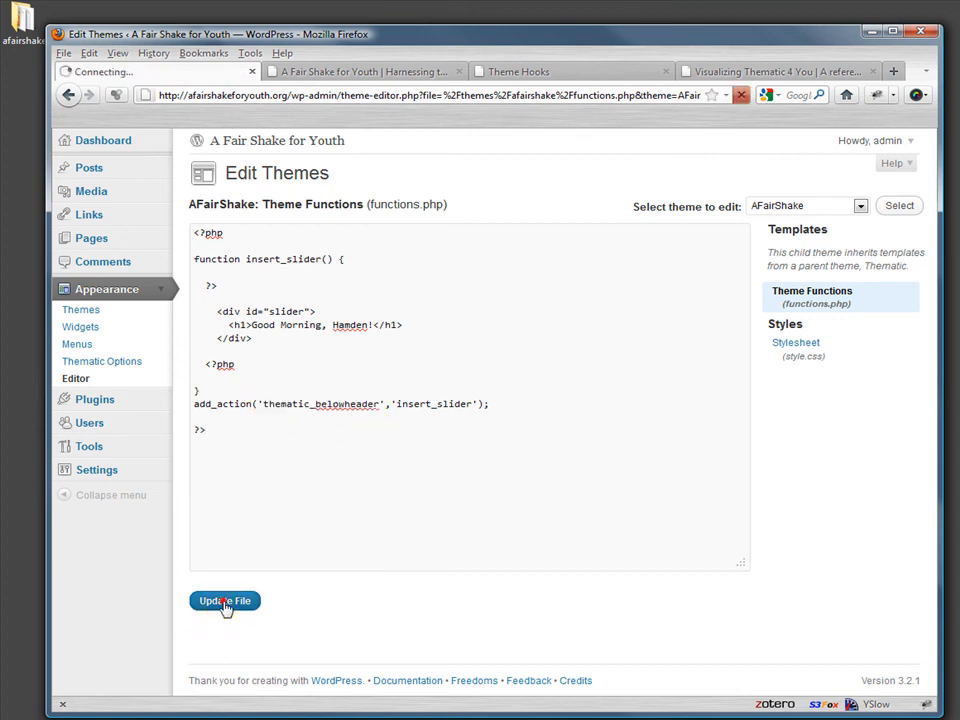
left_click(224, 600)
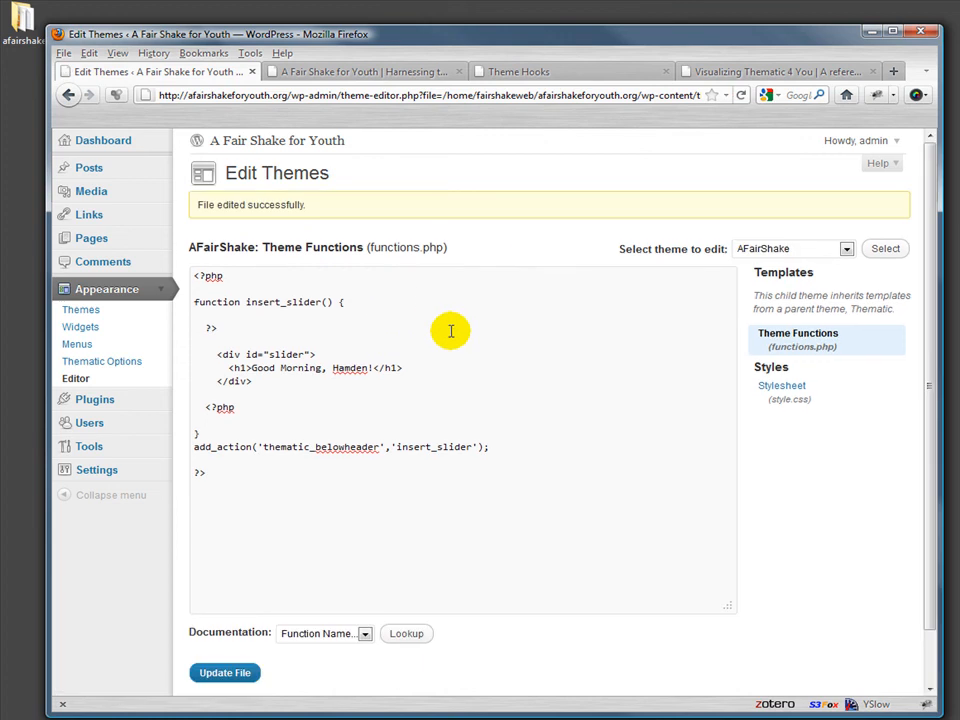
View the live site to confirm 'Good Morning, Hamden!' appears below the header.
left_click(360, 72)
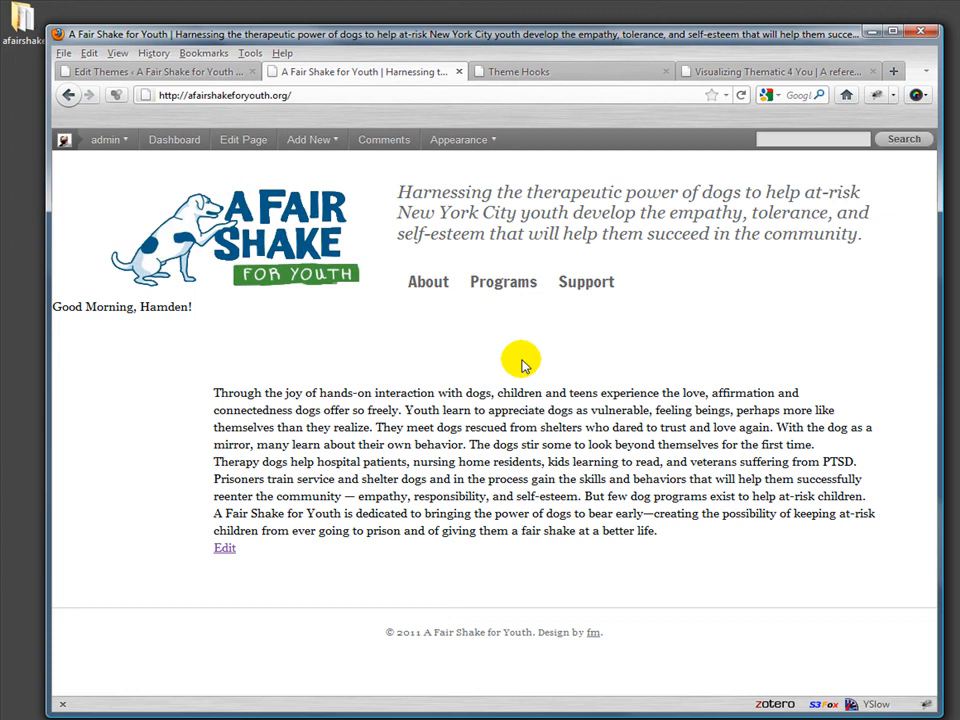
mouse_move(318, 348)
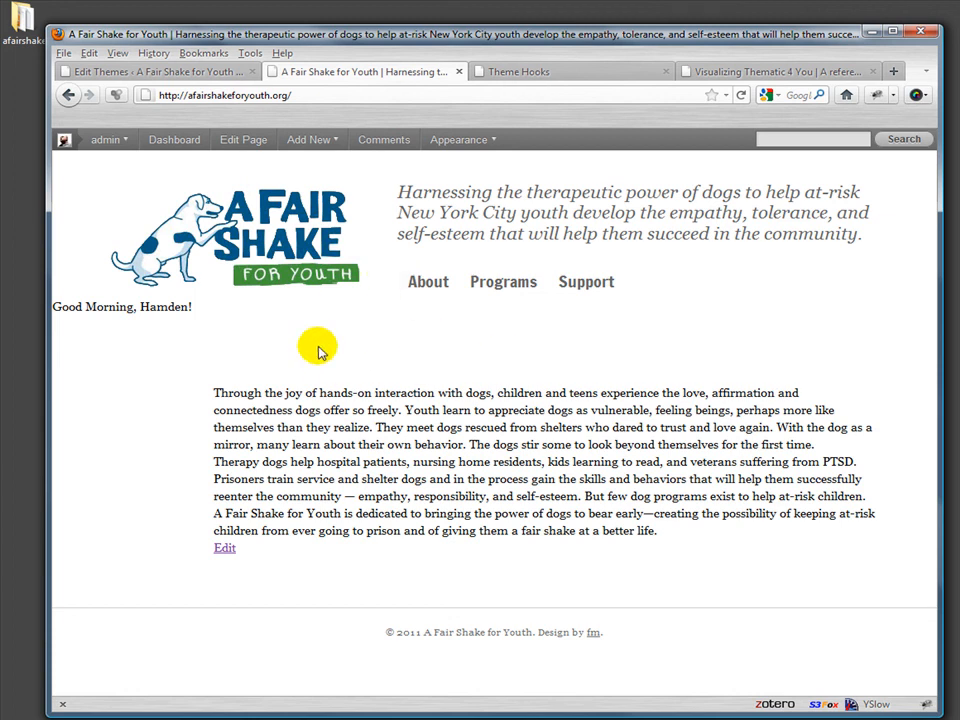
mouse_move(424, 388)
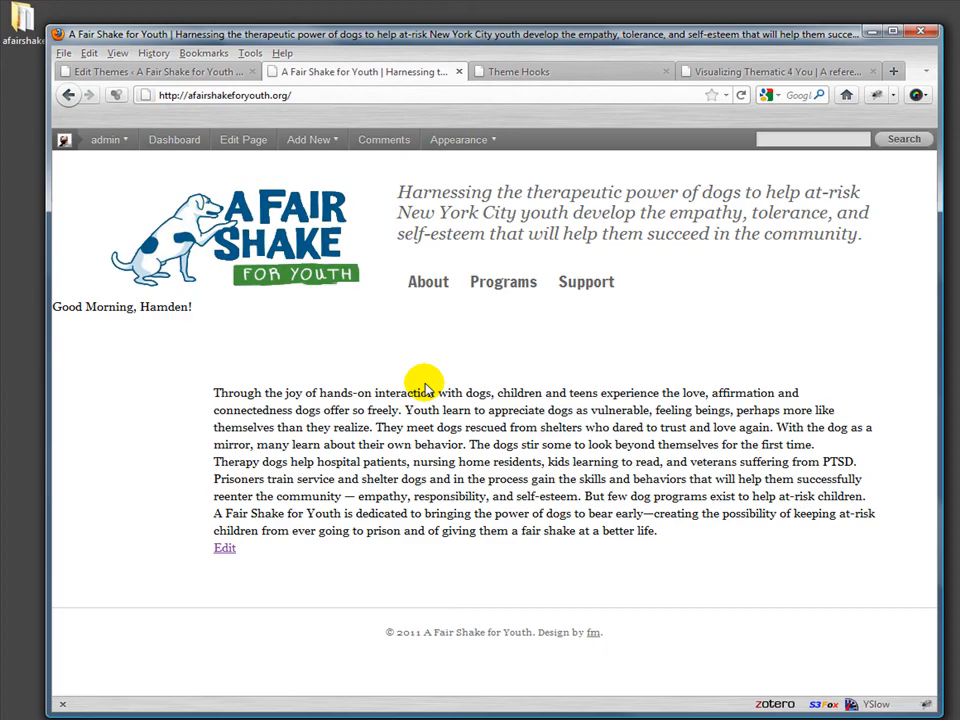